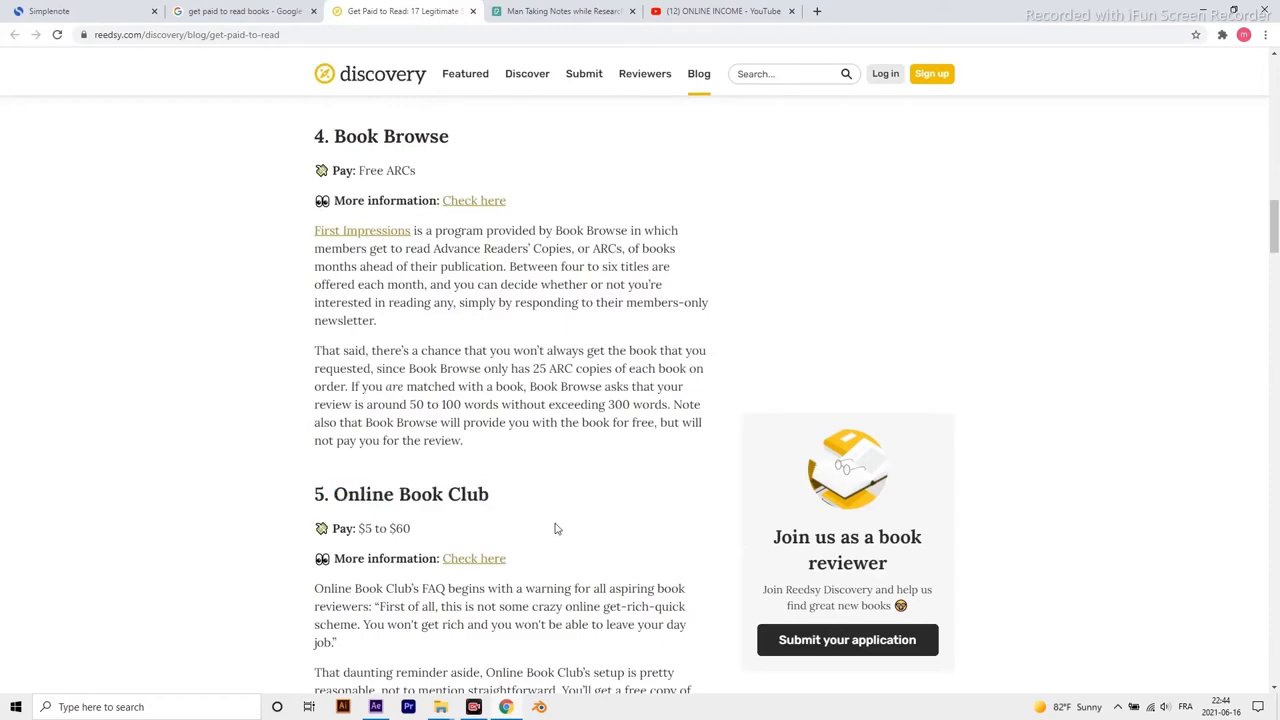
Scroll on to Women's Review of Books, clearing the U.S. Review of Books highlight.
scroll(down, 3)
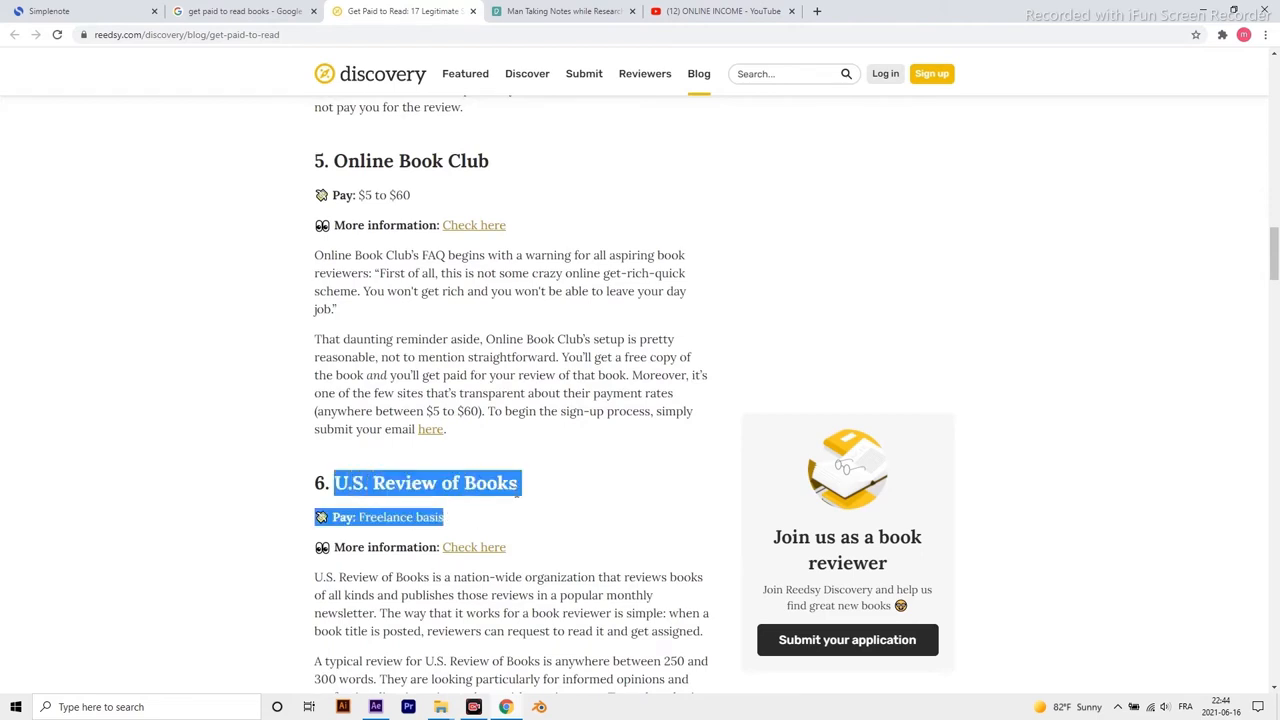
click(520, 483)
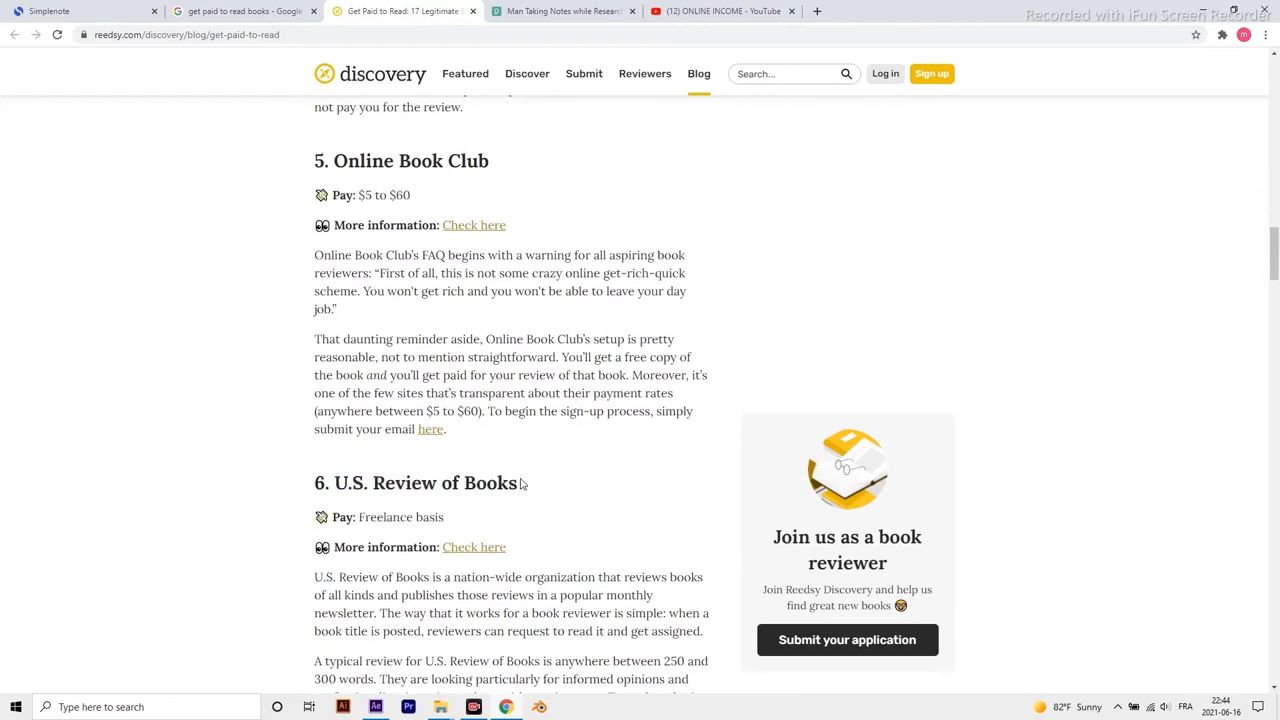
scroll(down, 3)
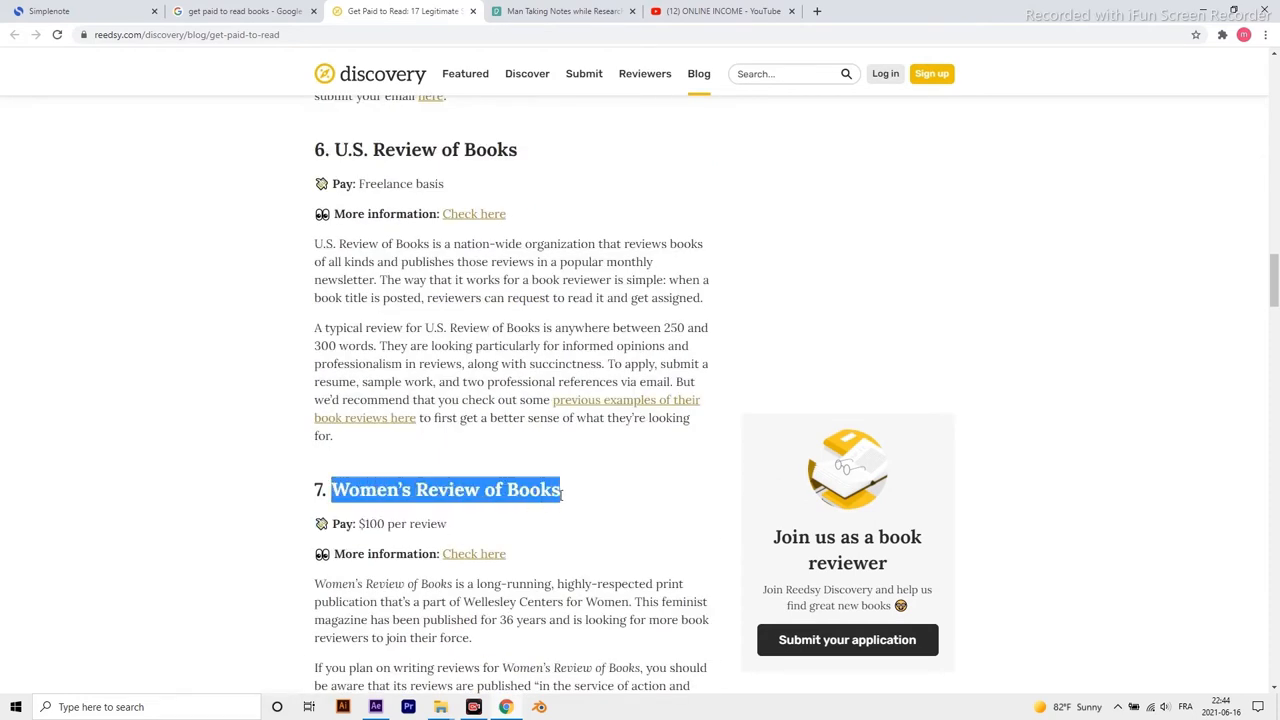
mouse_move(1072, 647)
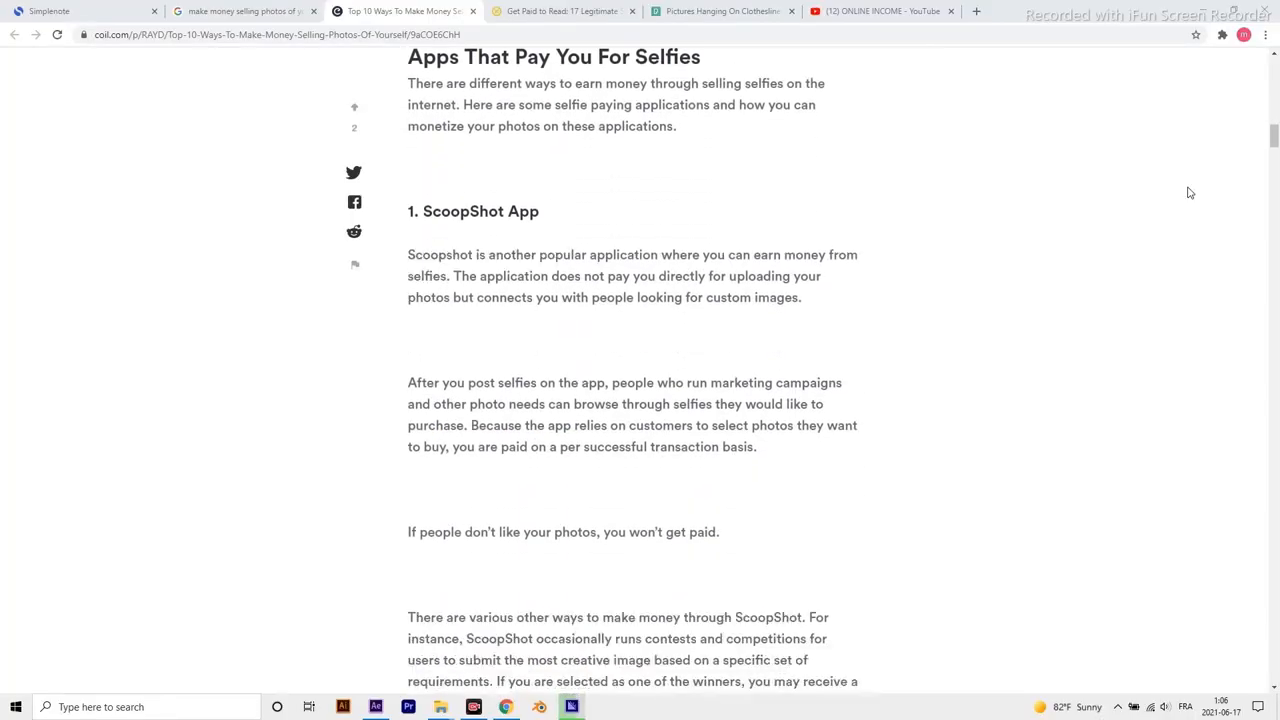
Scroll the Coil selfie article and highlight the Pay Your Selfie app name.
scroll(down, 3)
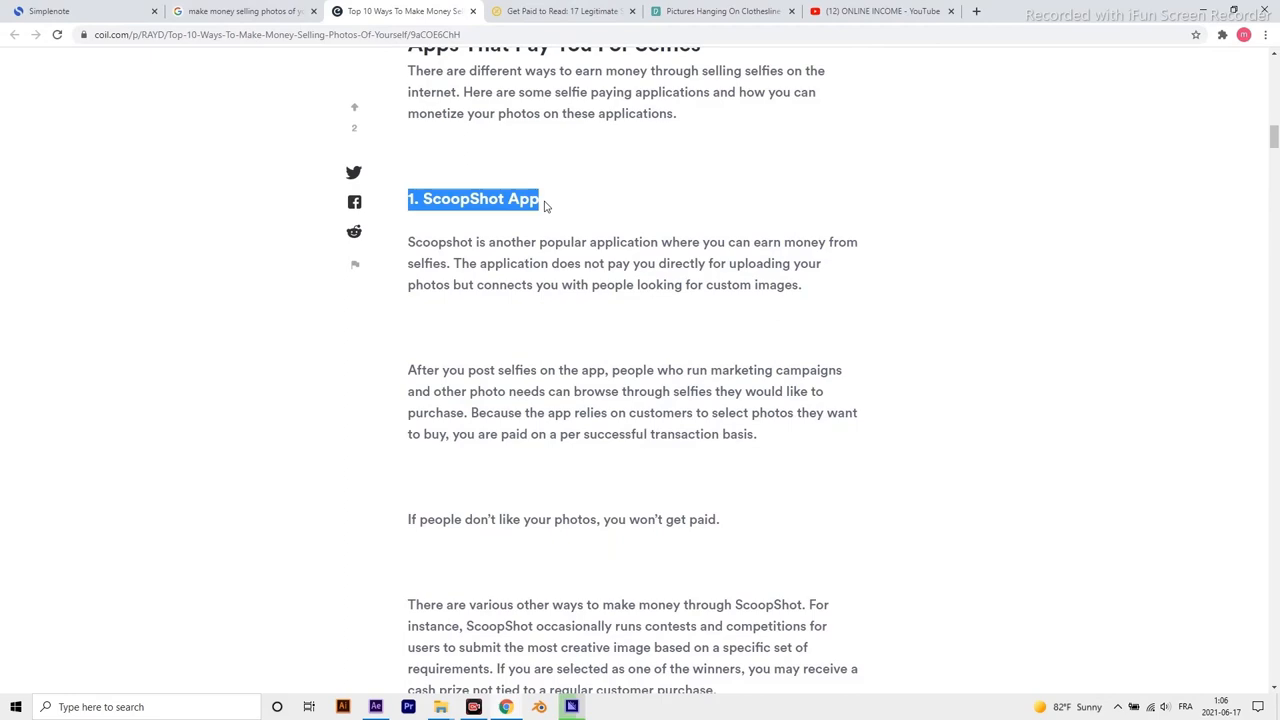
scroll(down, 3)
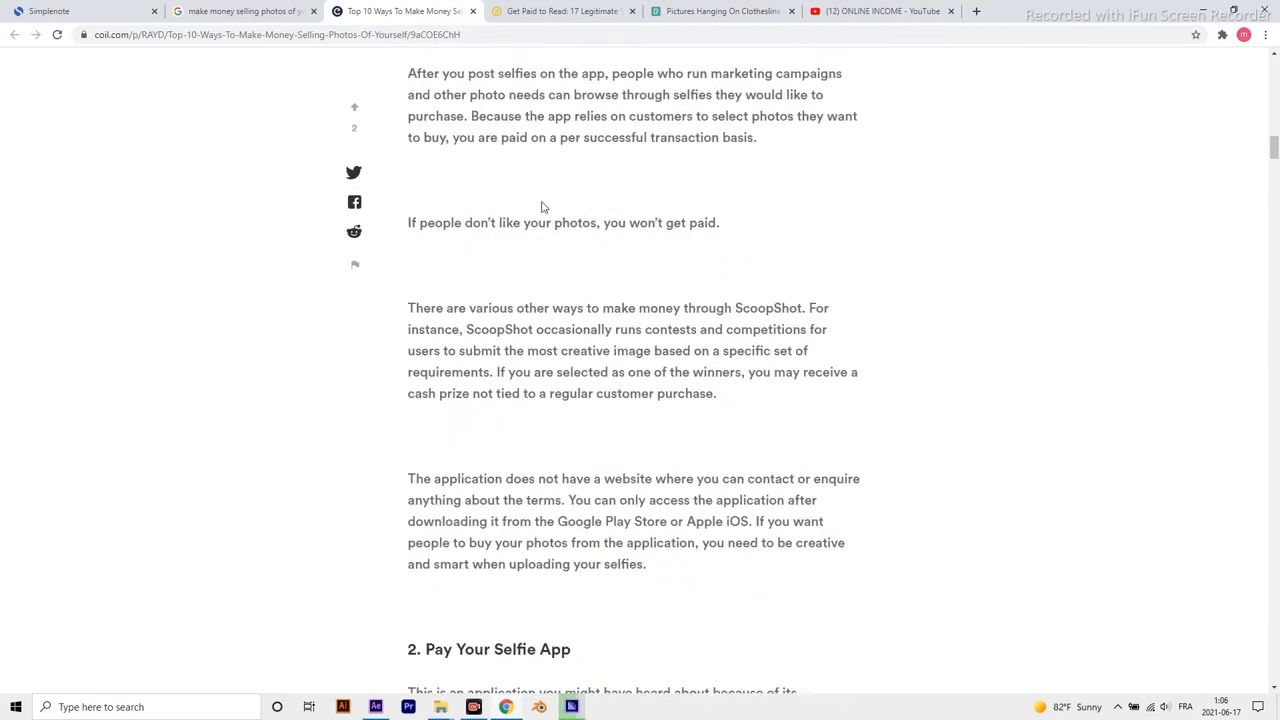
scroll(down, 3)
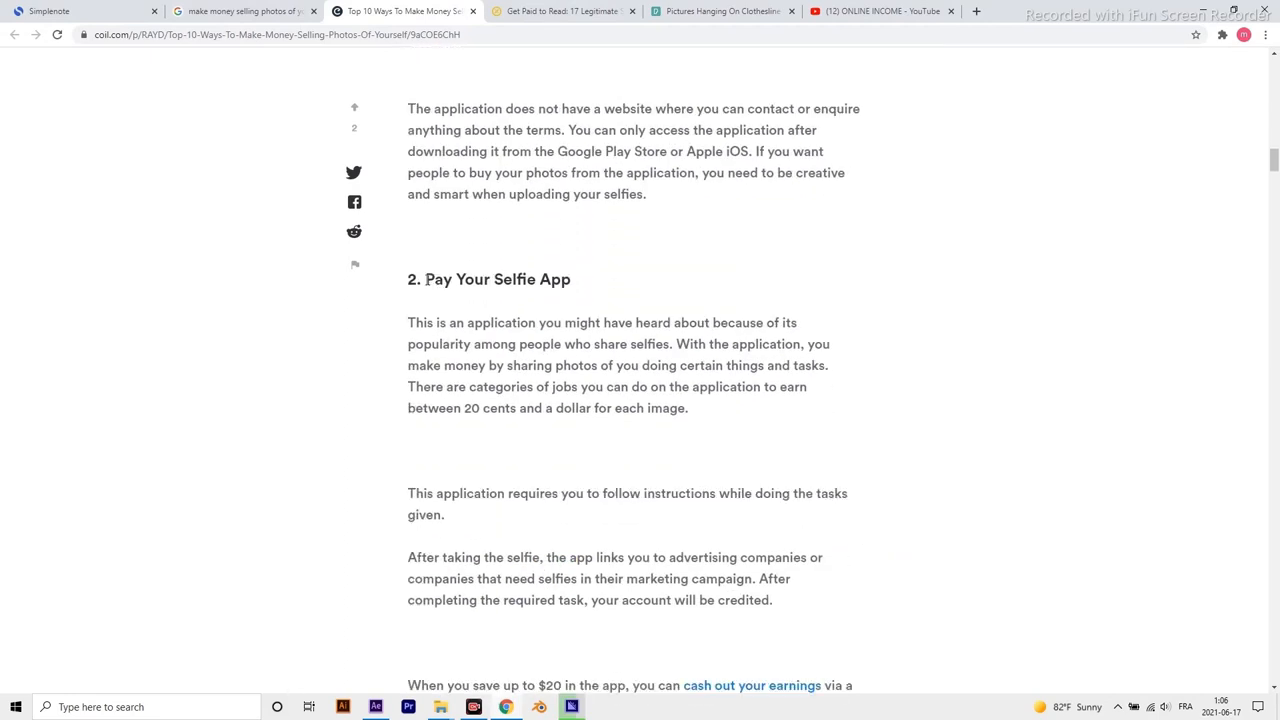
double_click(497, 279)
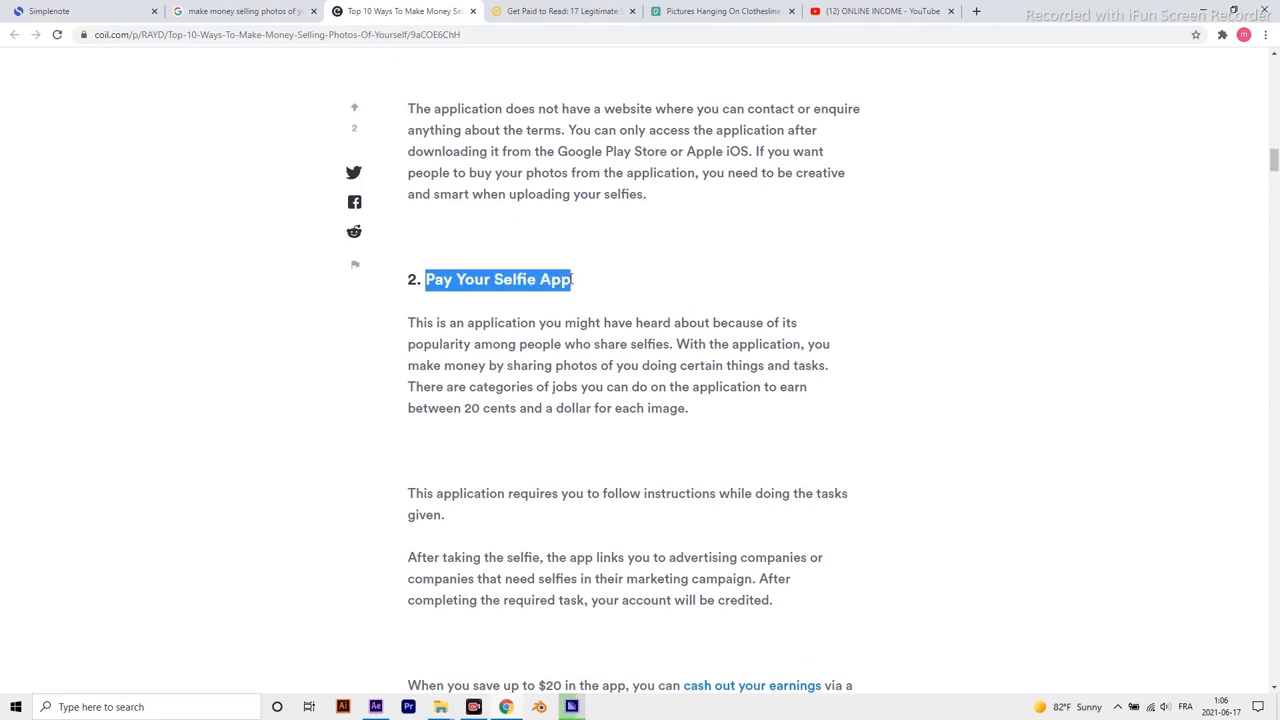
Scroll to item 4 and highlight 'Create A Website Or Photography Blog For Your Brand'.
scroll(down, 3)
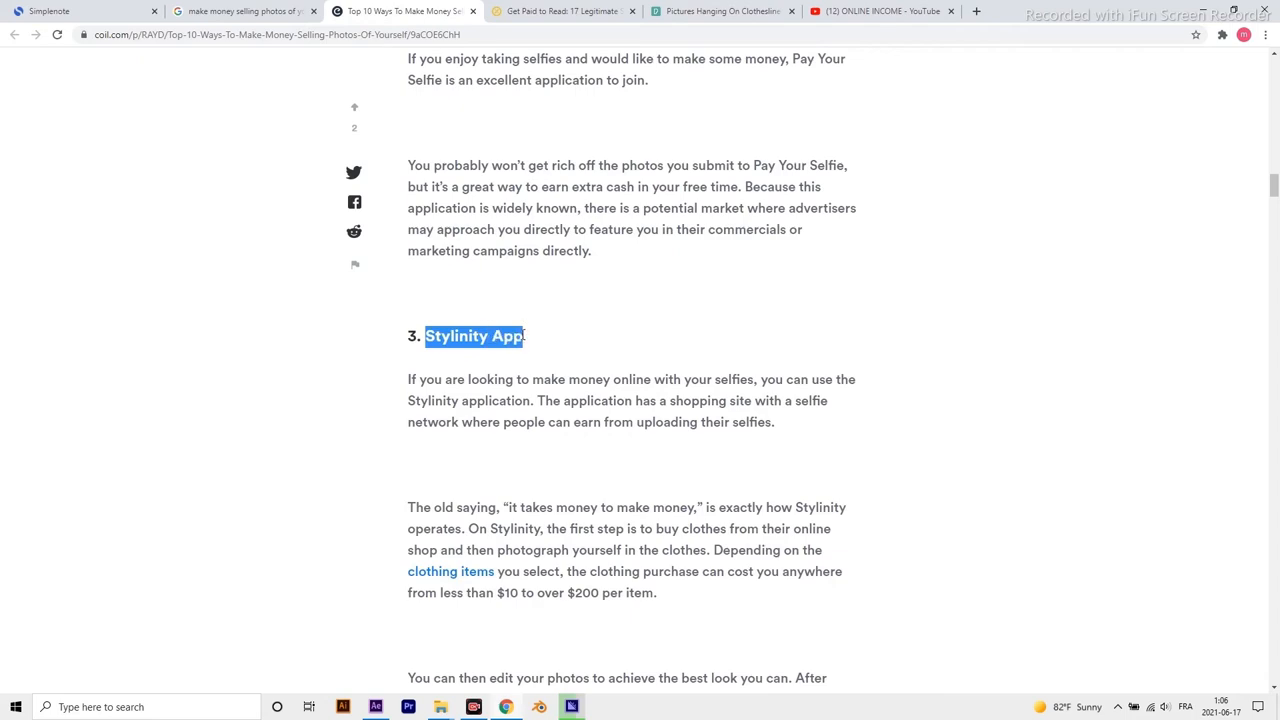
scroll(down, 3)
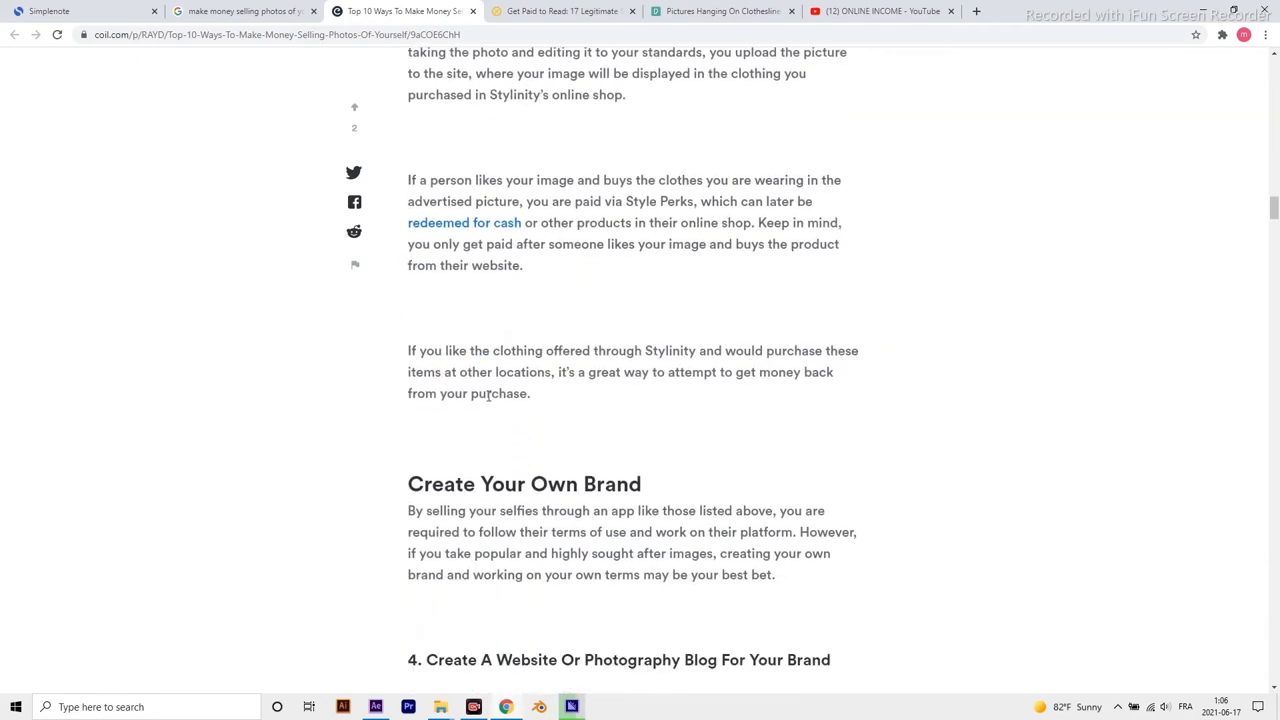
scroll(down, 3)
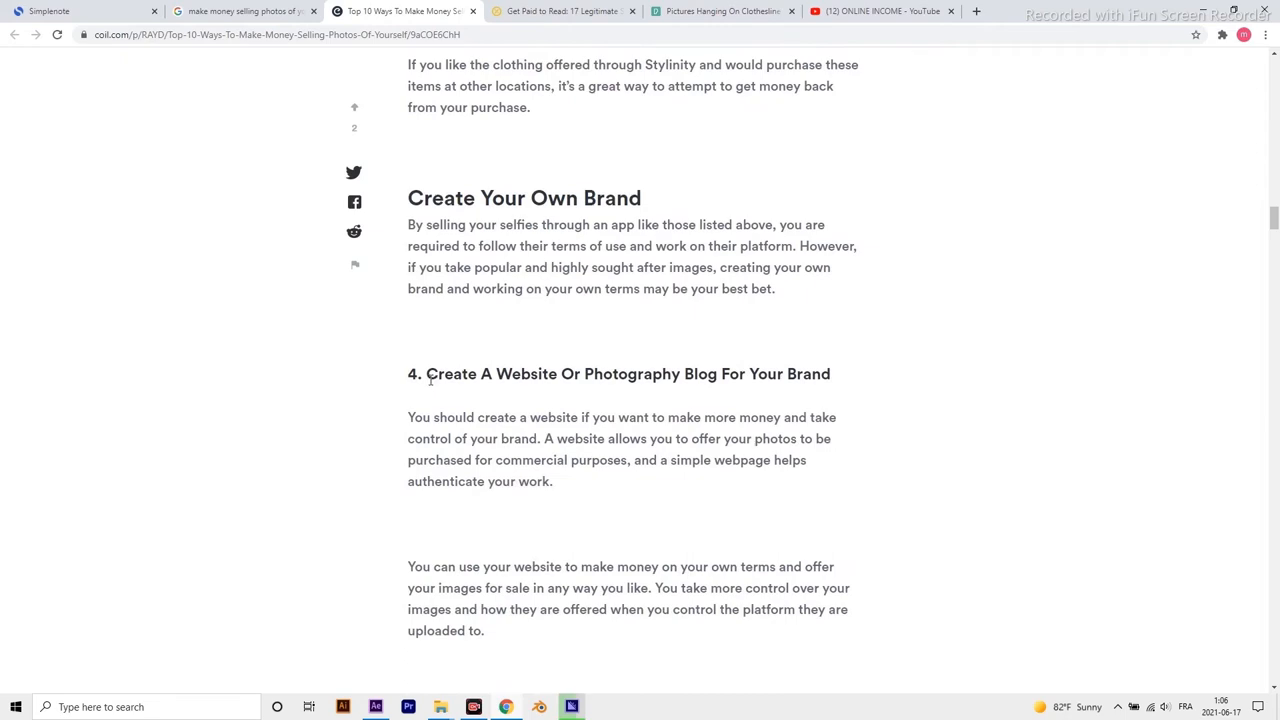
triple_click(628, 373)
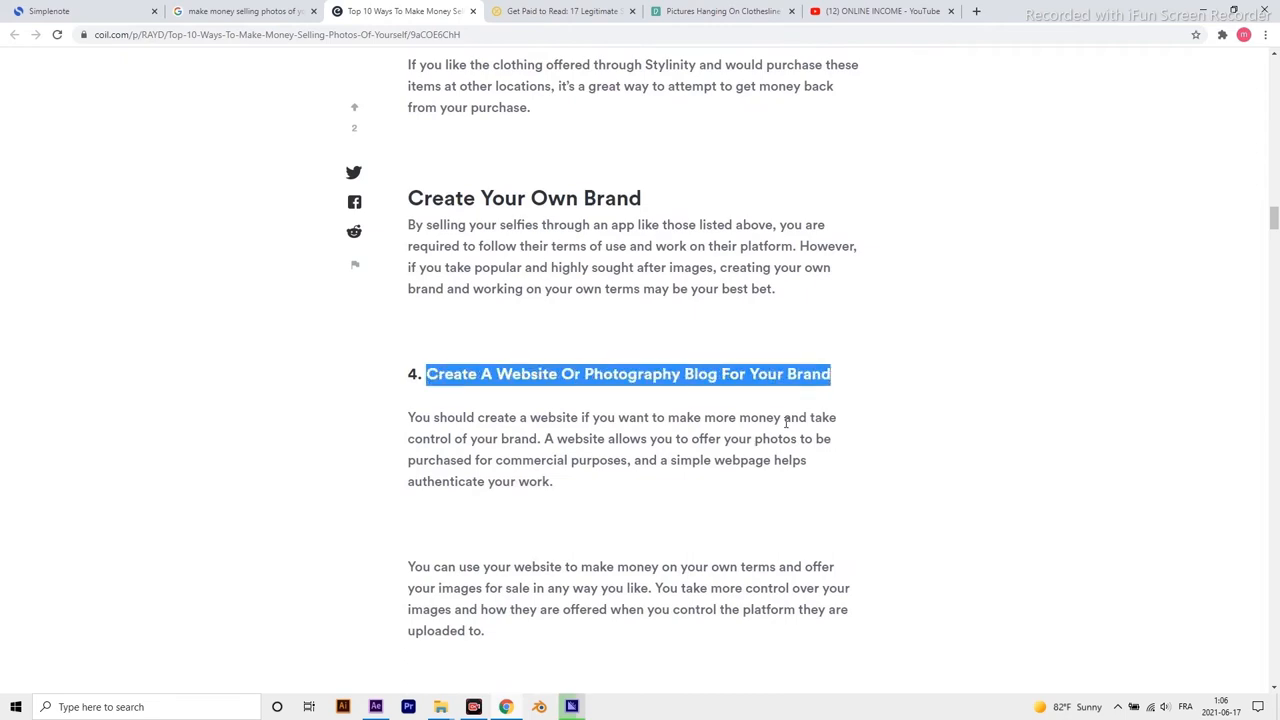
scroll(down, 3)
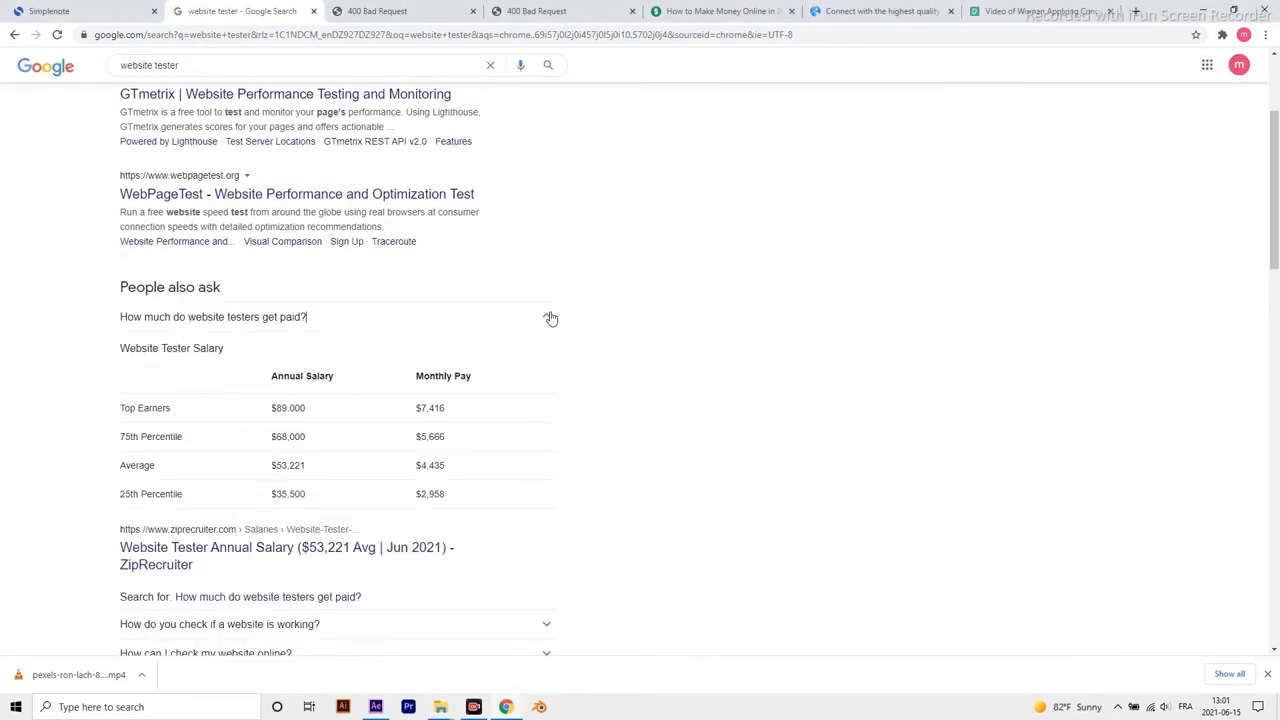
Scroll past People also ask and open the ZipRecruiter Website Tester Annual Salary result.
scroll(down, 3)
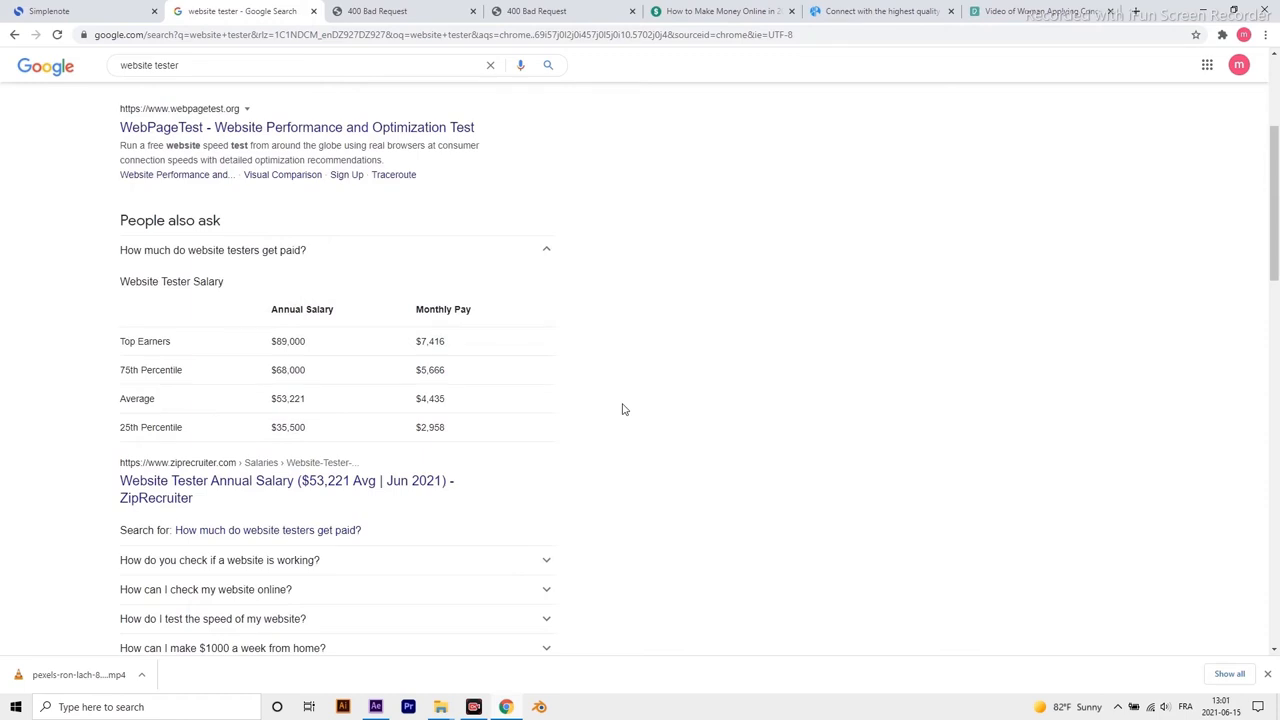
scroll(down, 3)
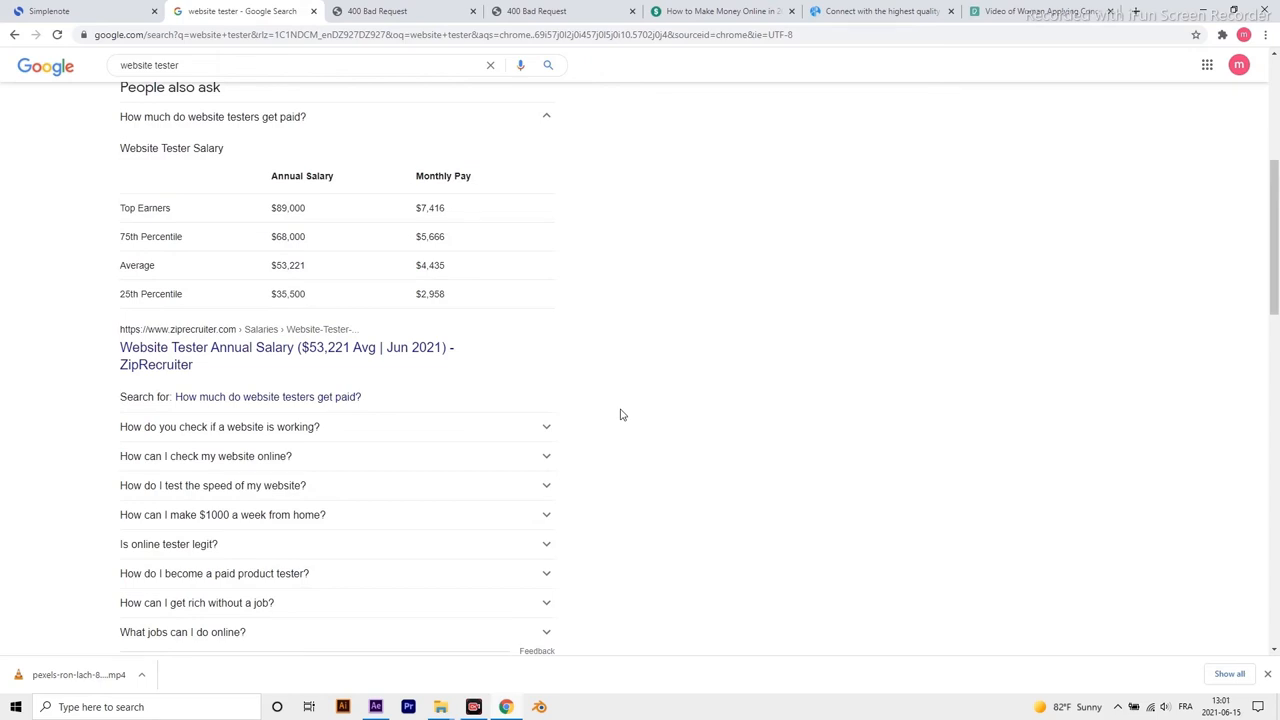
click(286, 347)
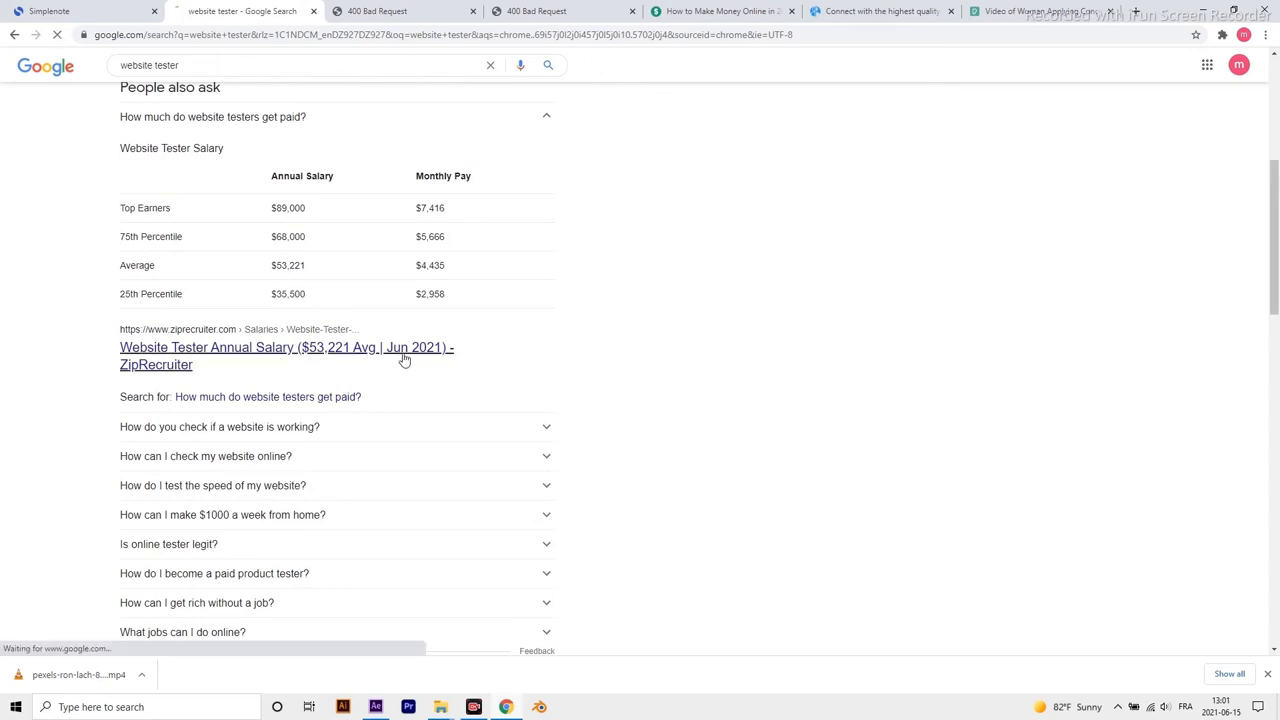
Dismiss the job alert popup and scroll to the Top 5 Best Paying Related Jobs table.
click(286, 347)
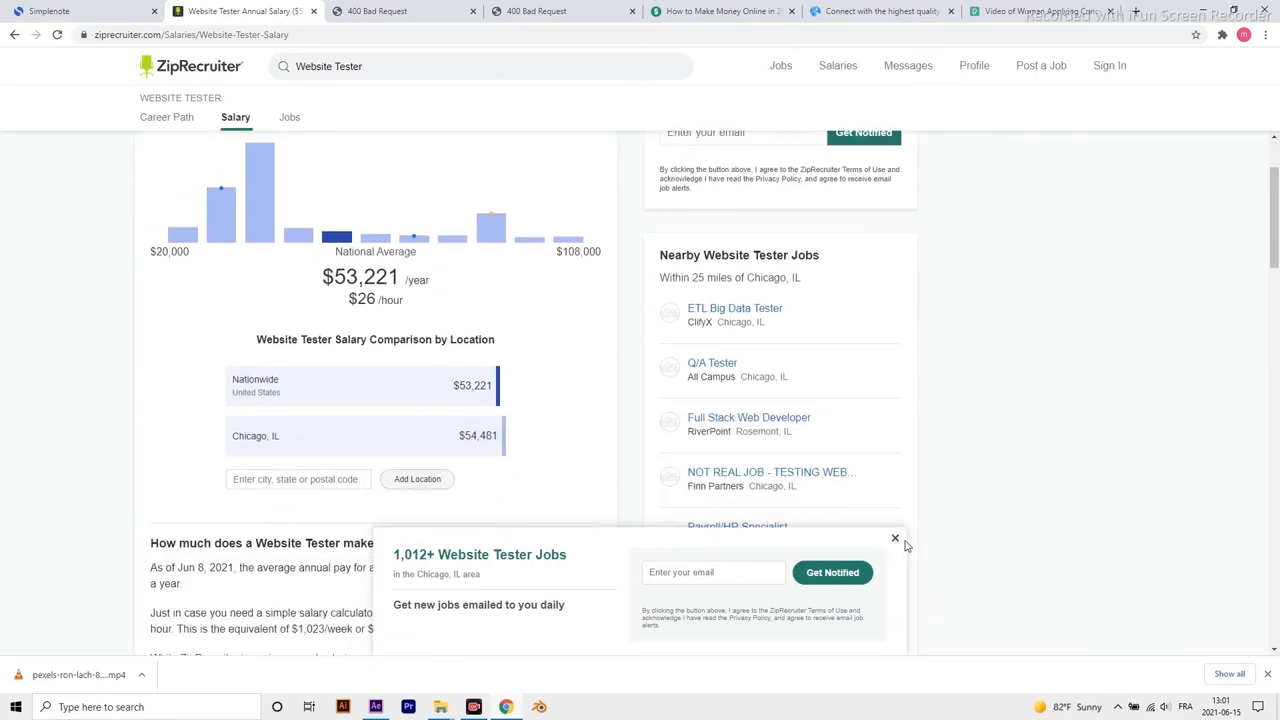
click(894, 539)
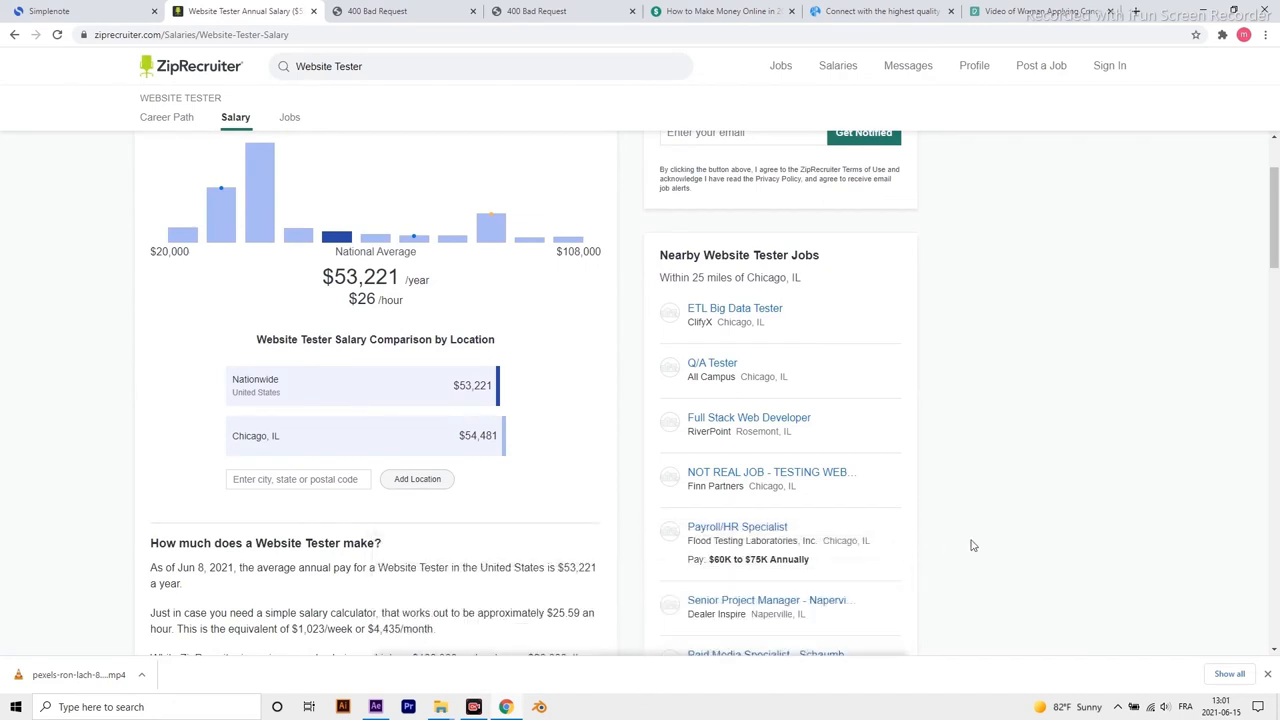
scroll(up, 3)
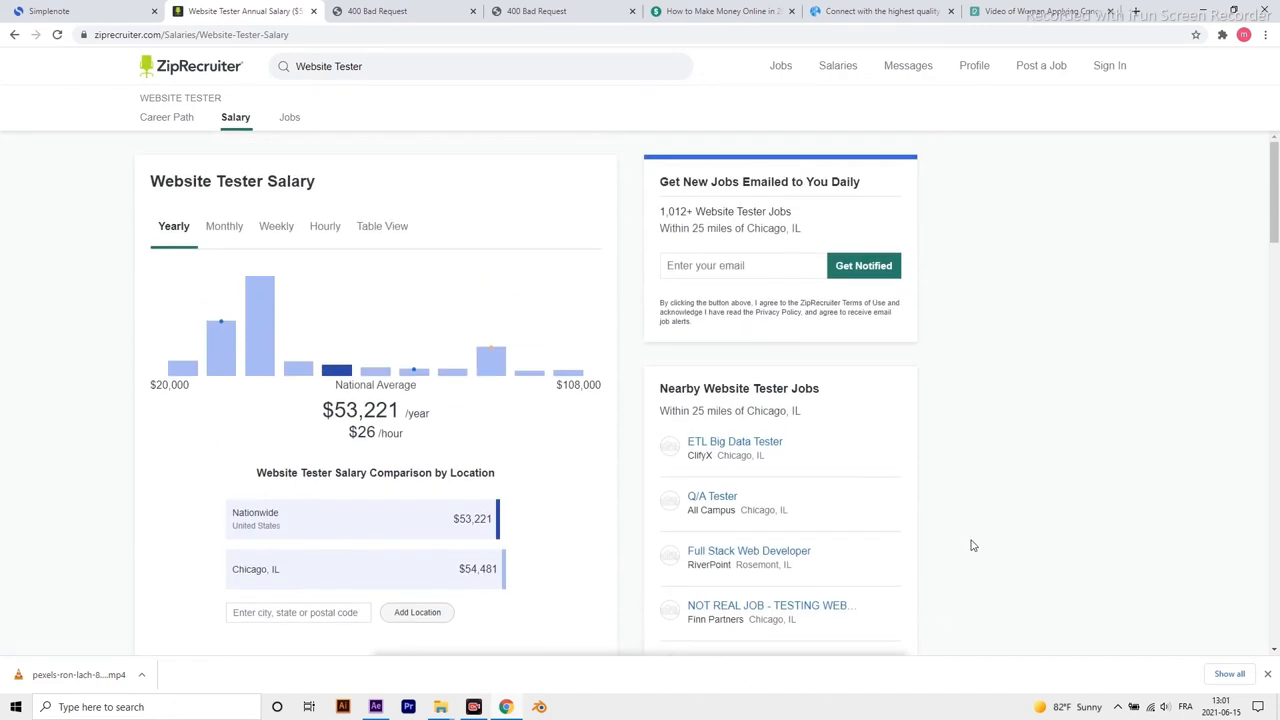
scroll(down, 3)
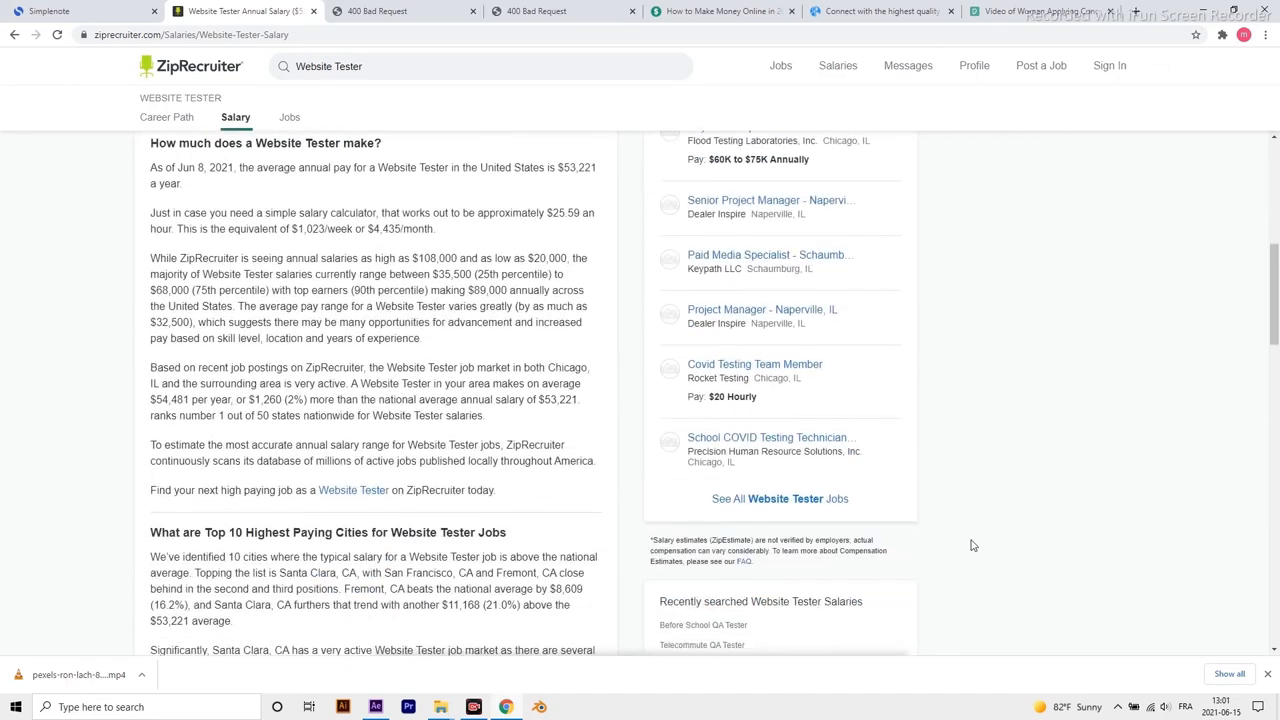
scroll(down, 3)
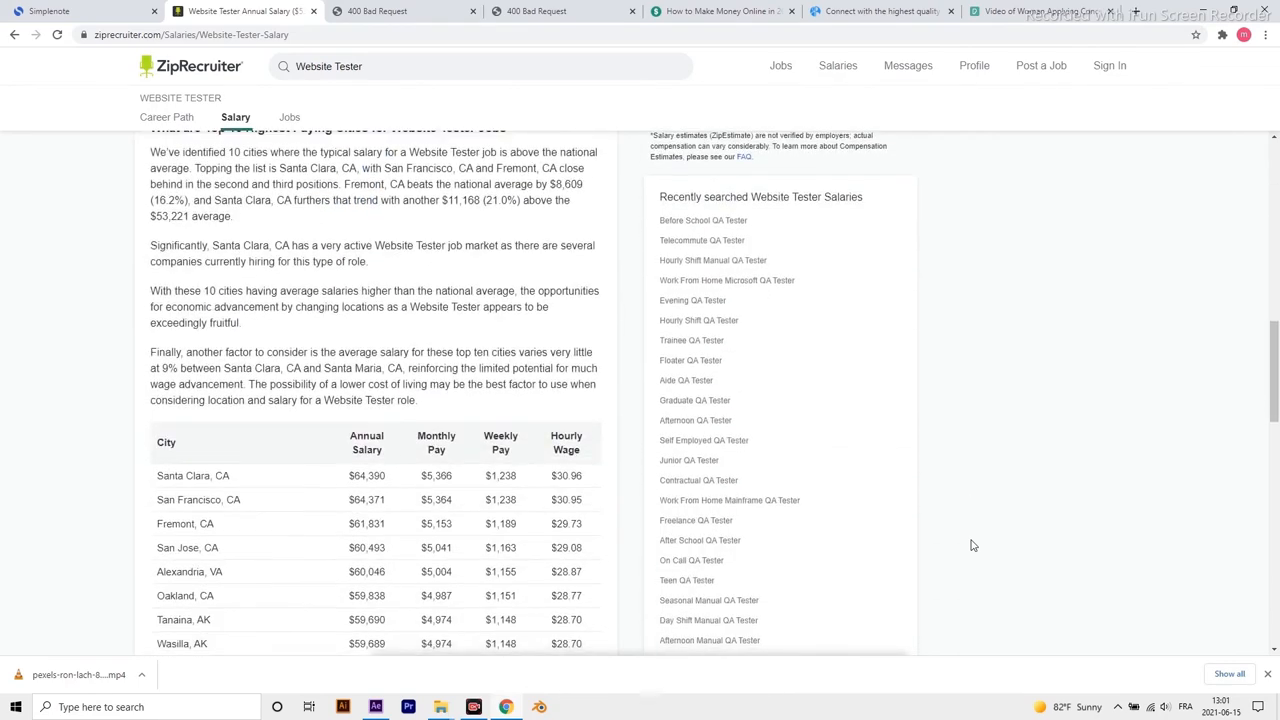
scroll(down, 3)
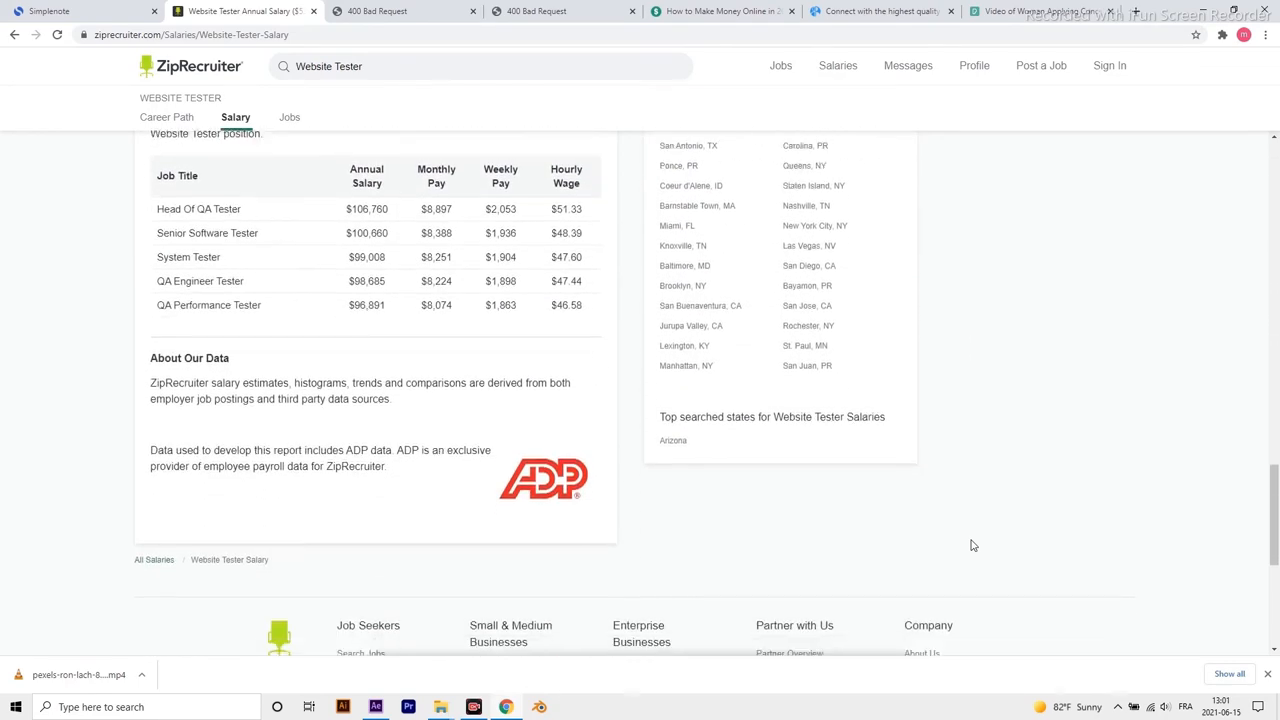
scroll(down, 3)
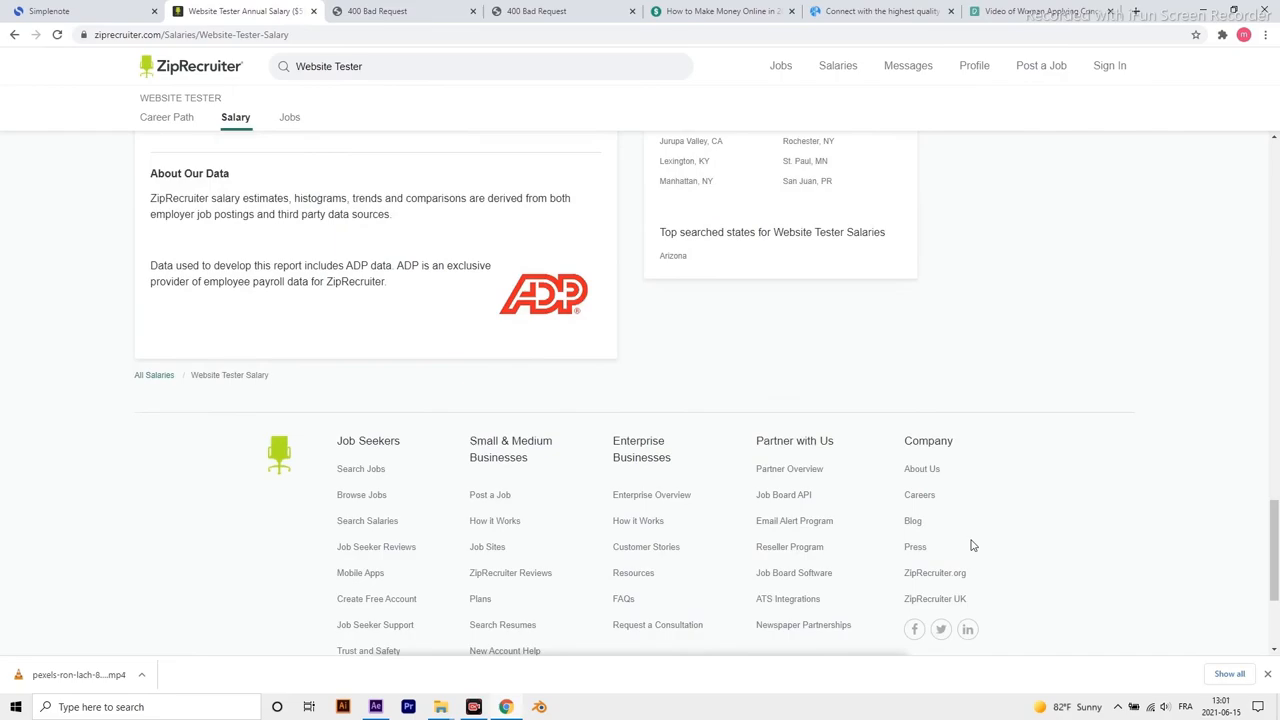
scroll(up, 3)
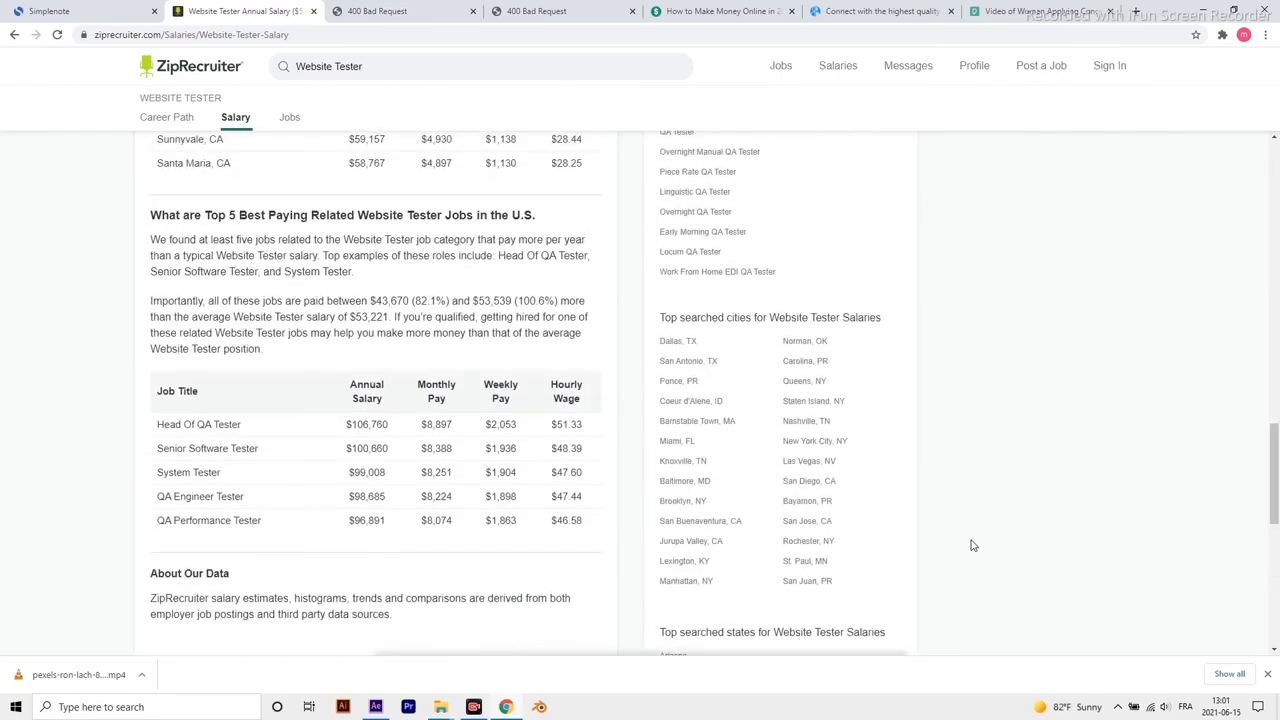
click(400, 11)
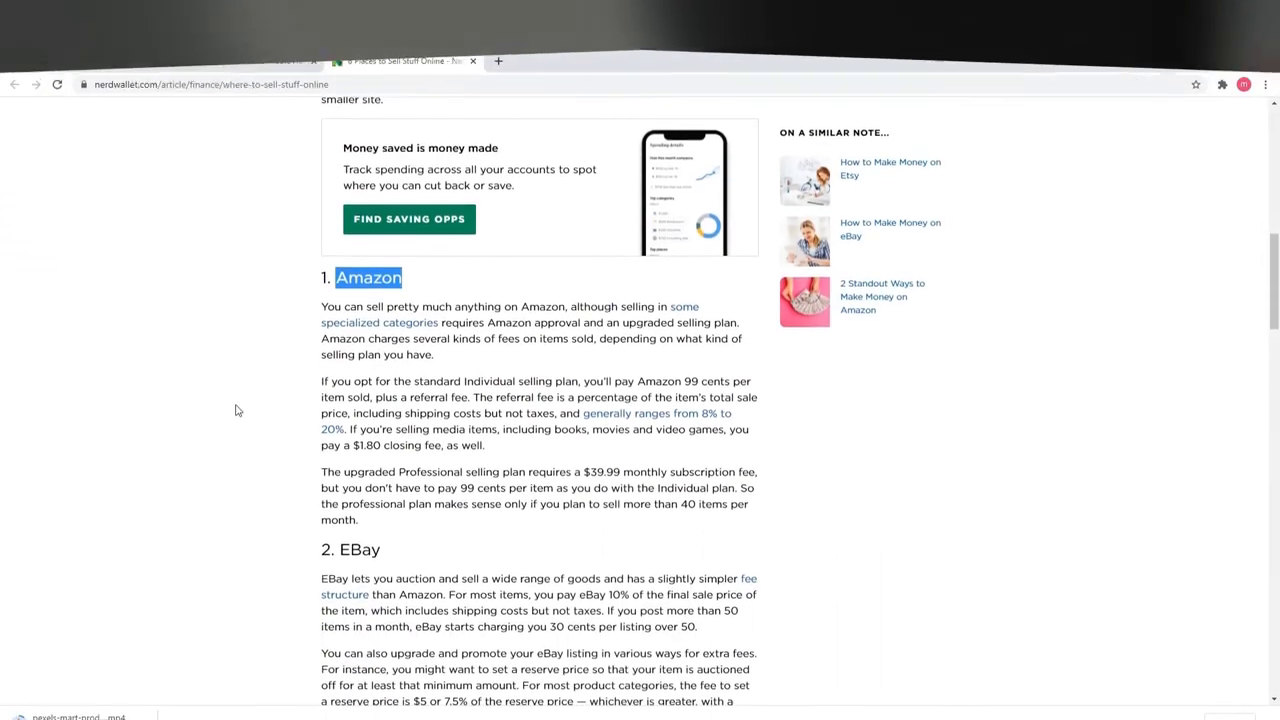
Highlight the EBay, Bonanza, Letgo and Ruby Lane site names in the NerdWallet article.
scroll(down, 3)
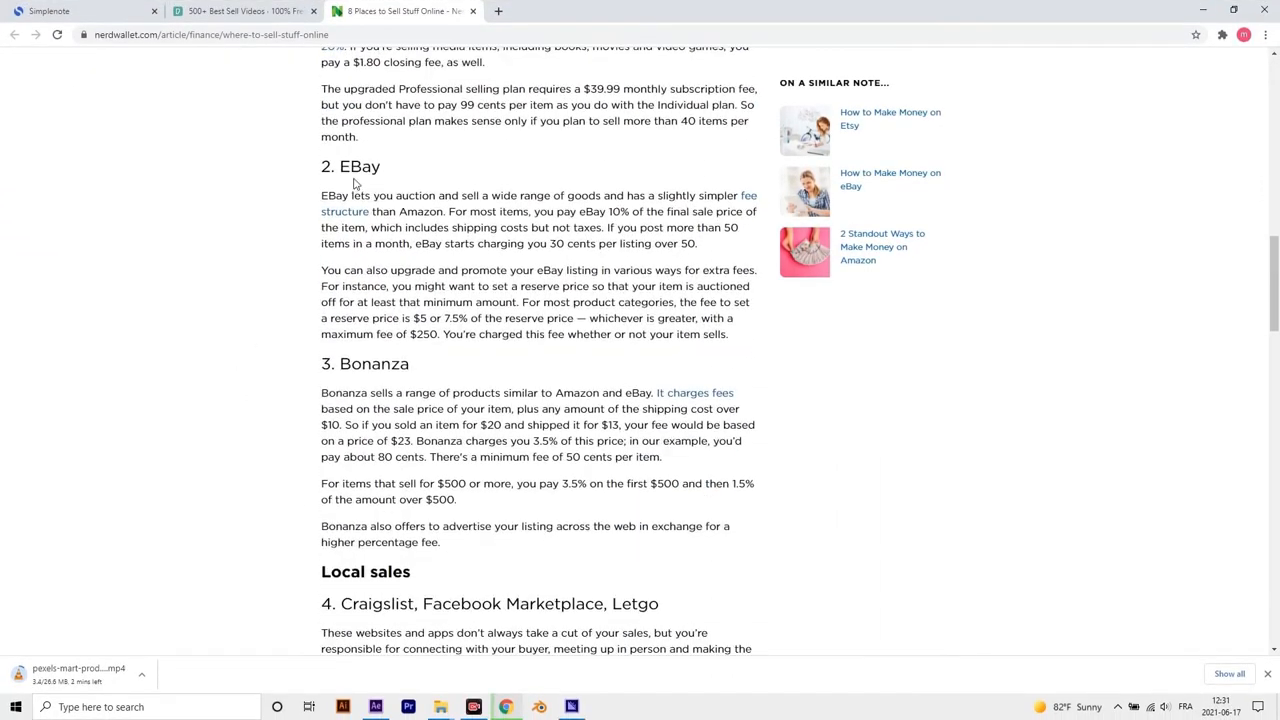
double_click(358, 166)
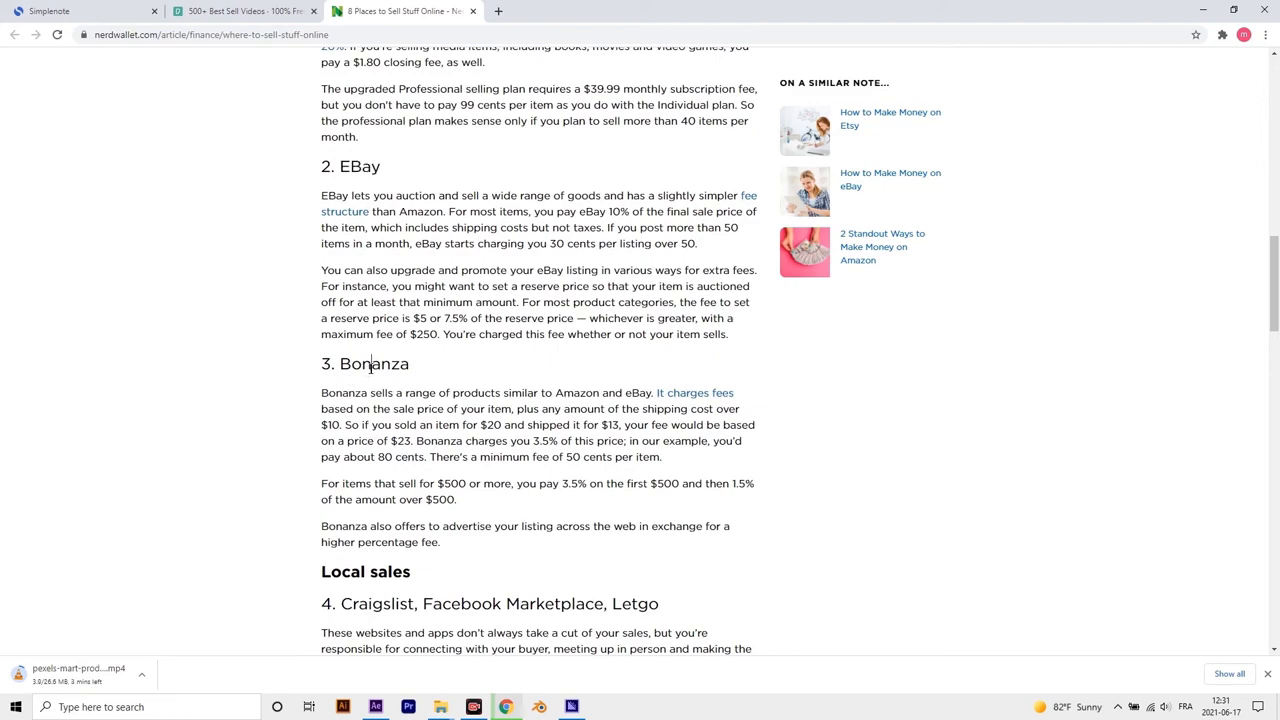
double_click(374, 363)
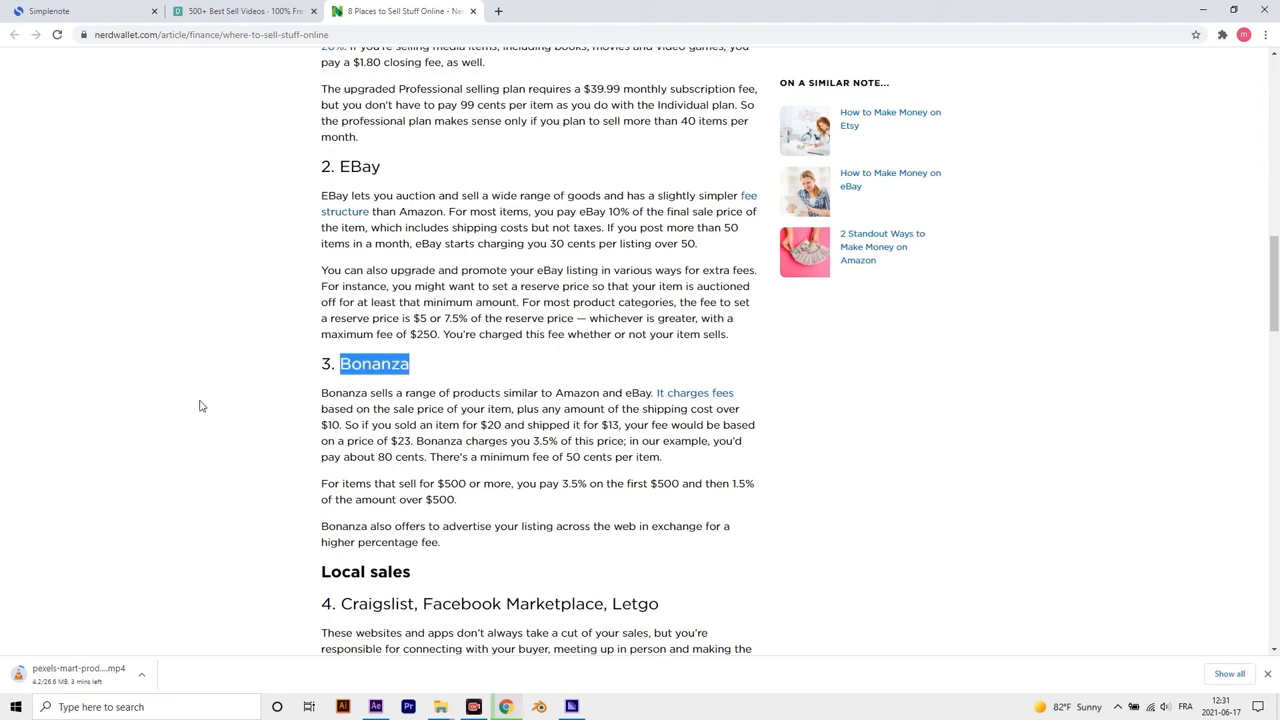
scroll(down, 3)
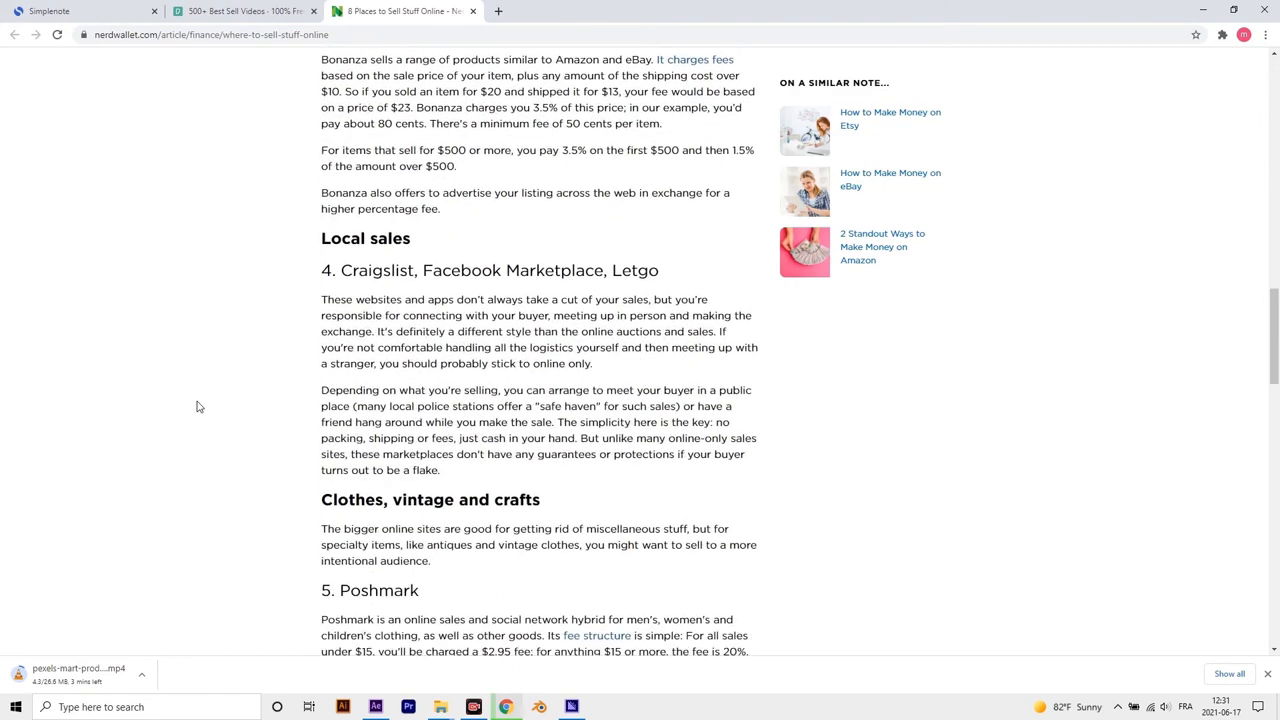
double_click(376, 270)
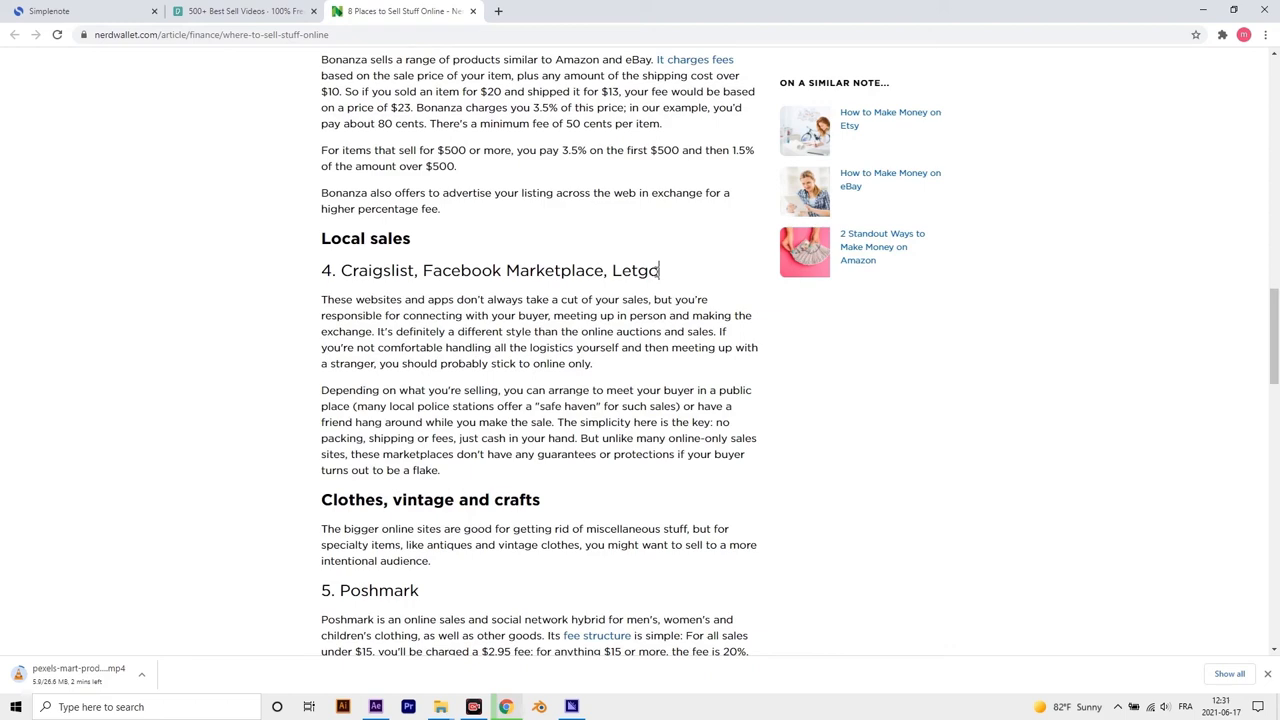
scroll(down, 3)
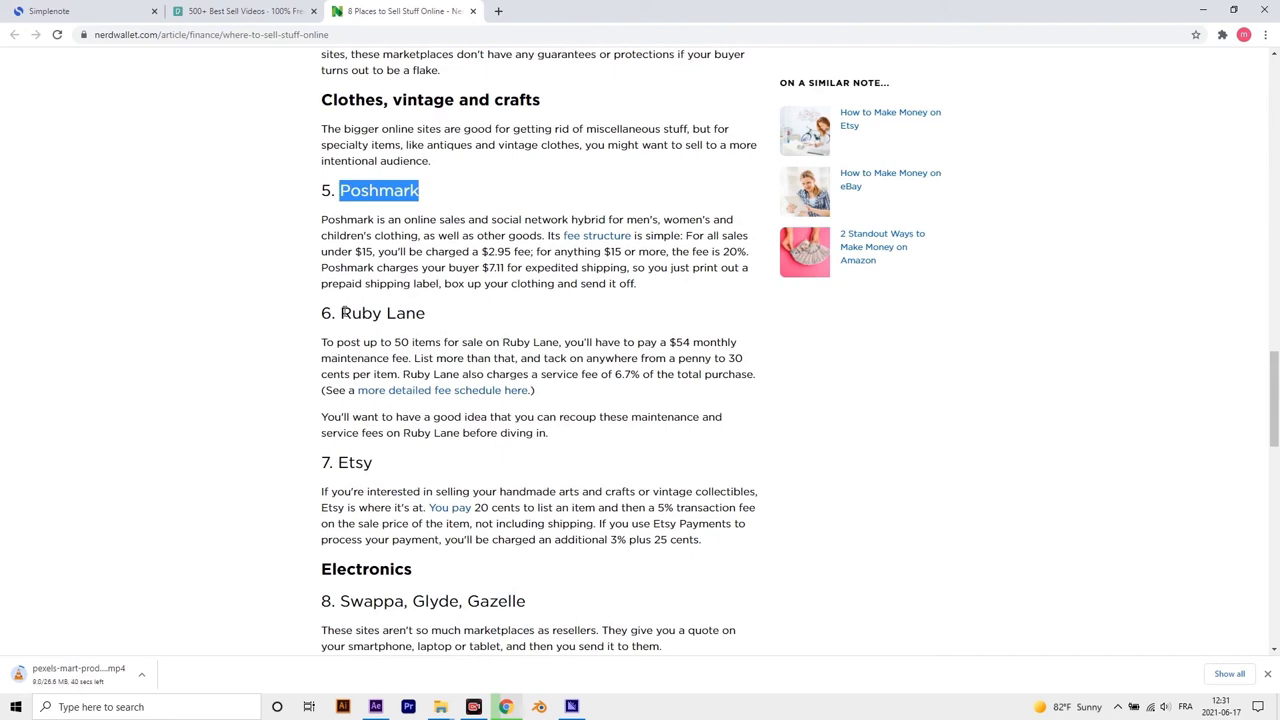
double_click(382, 313)
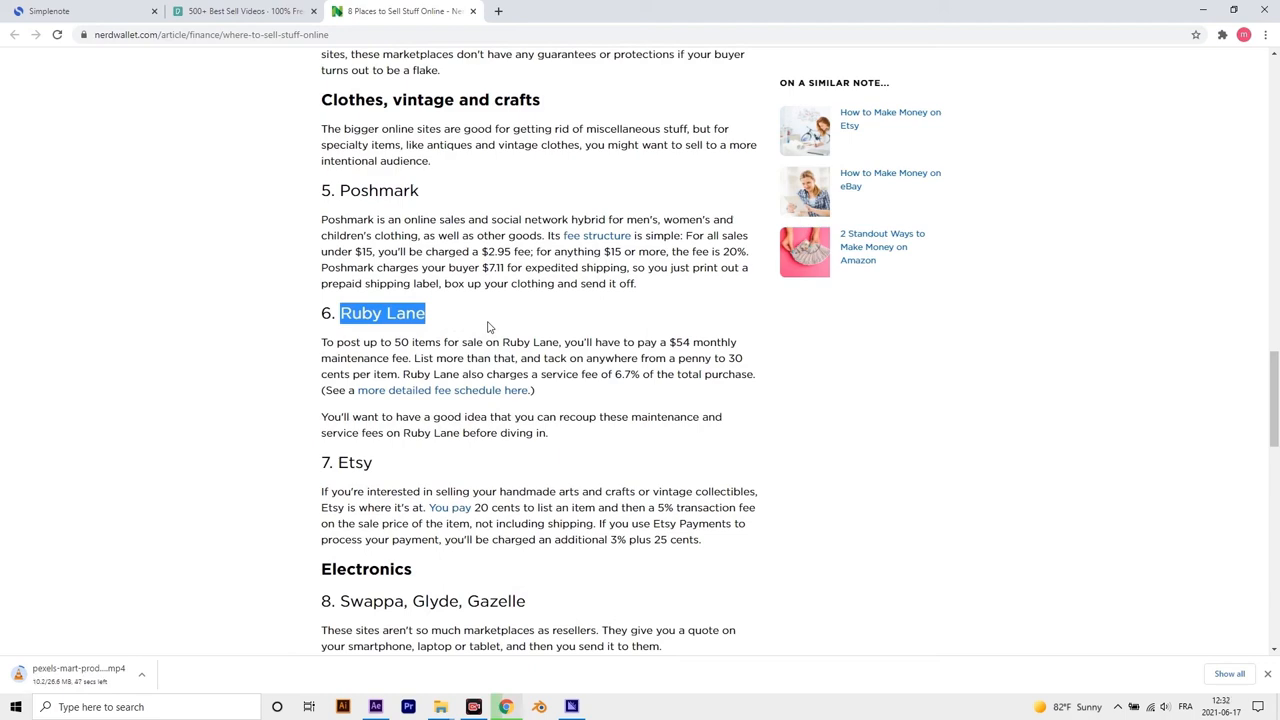
scroll(down, 3)
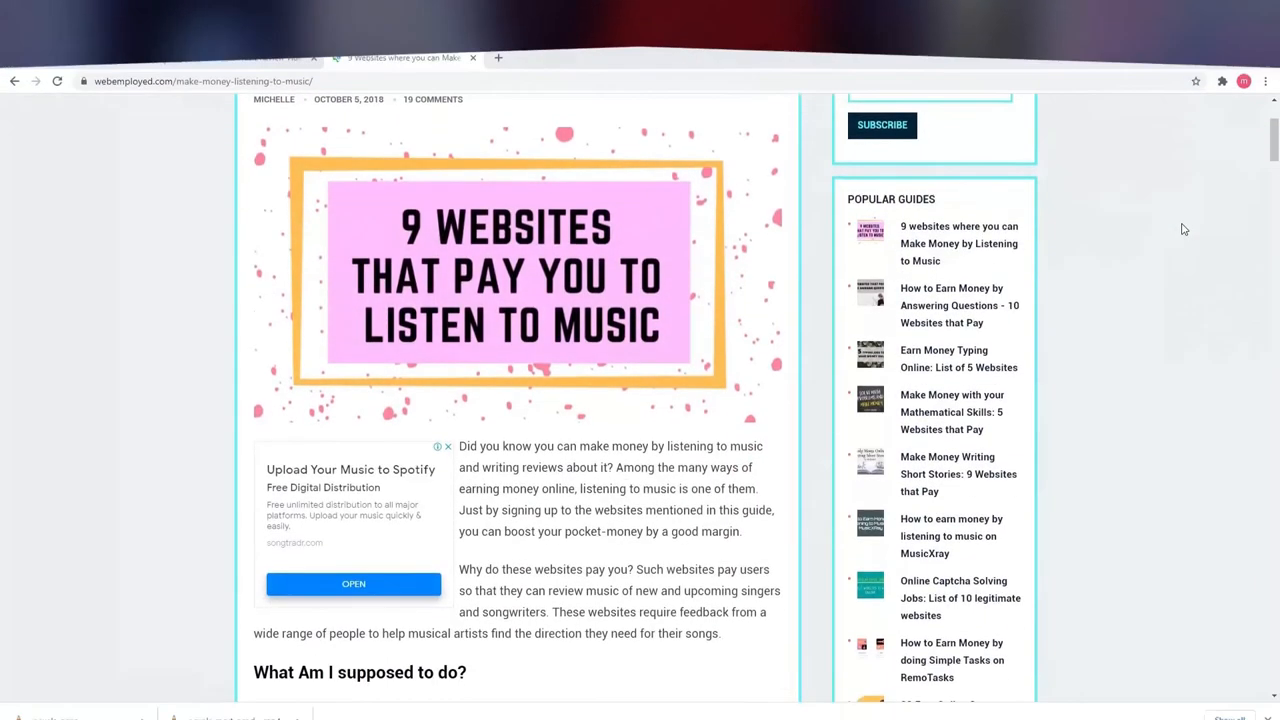
Scroll the WebEmployed music article, highlighting Playlist Push and Hitpredictor.
scroll(down, 3)
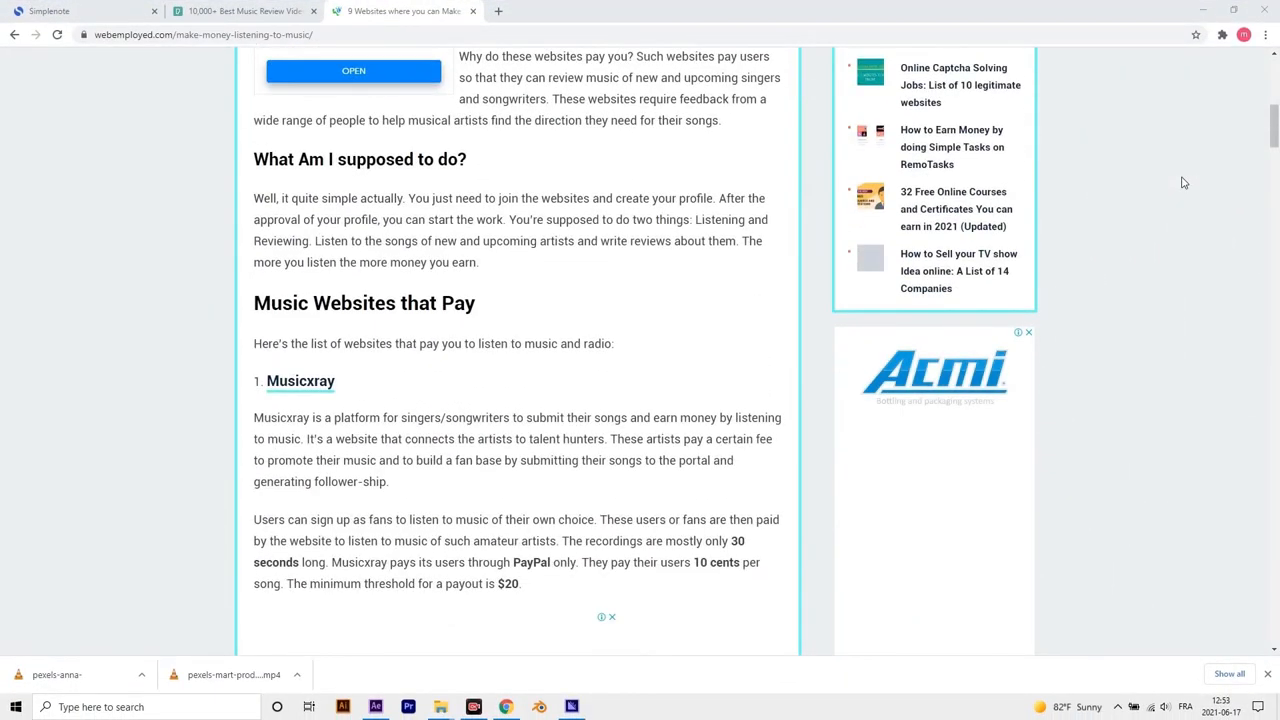
scroll(down, 3)
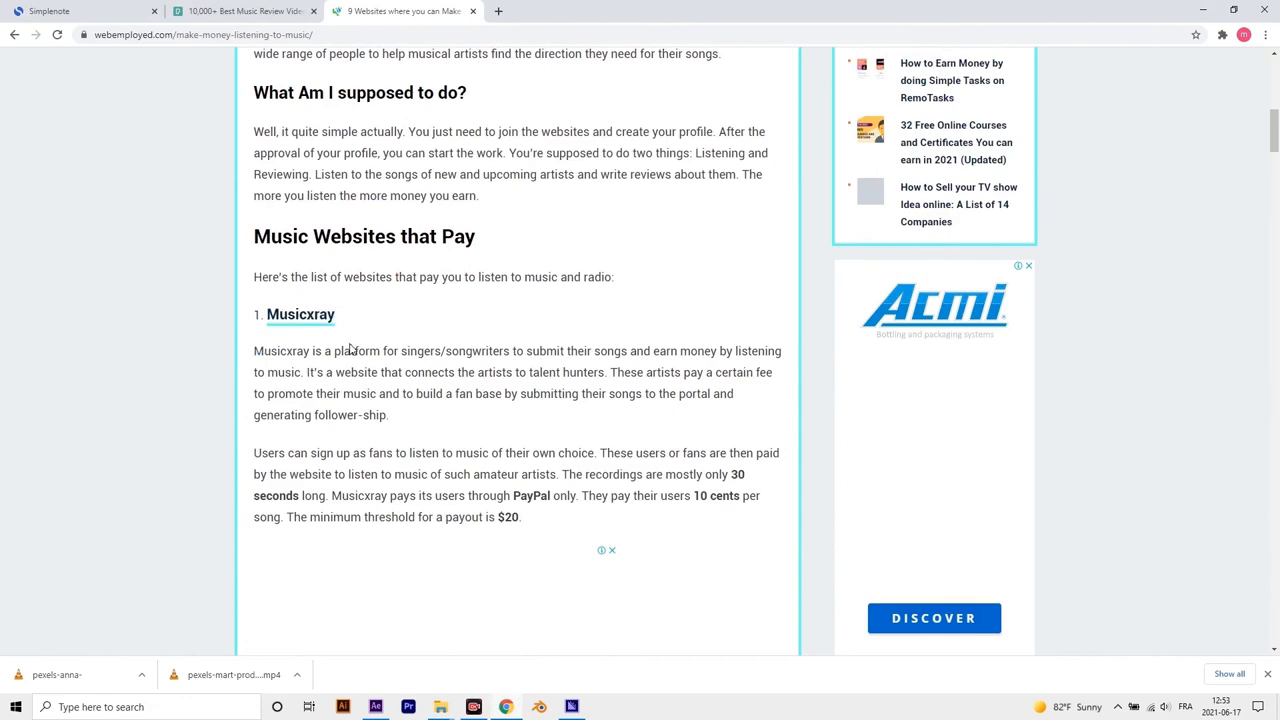
scroll(down, 3)
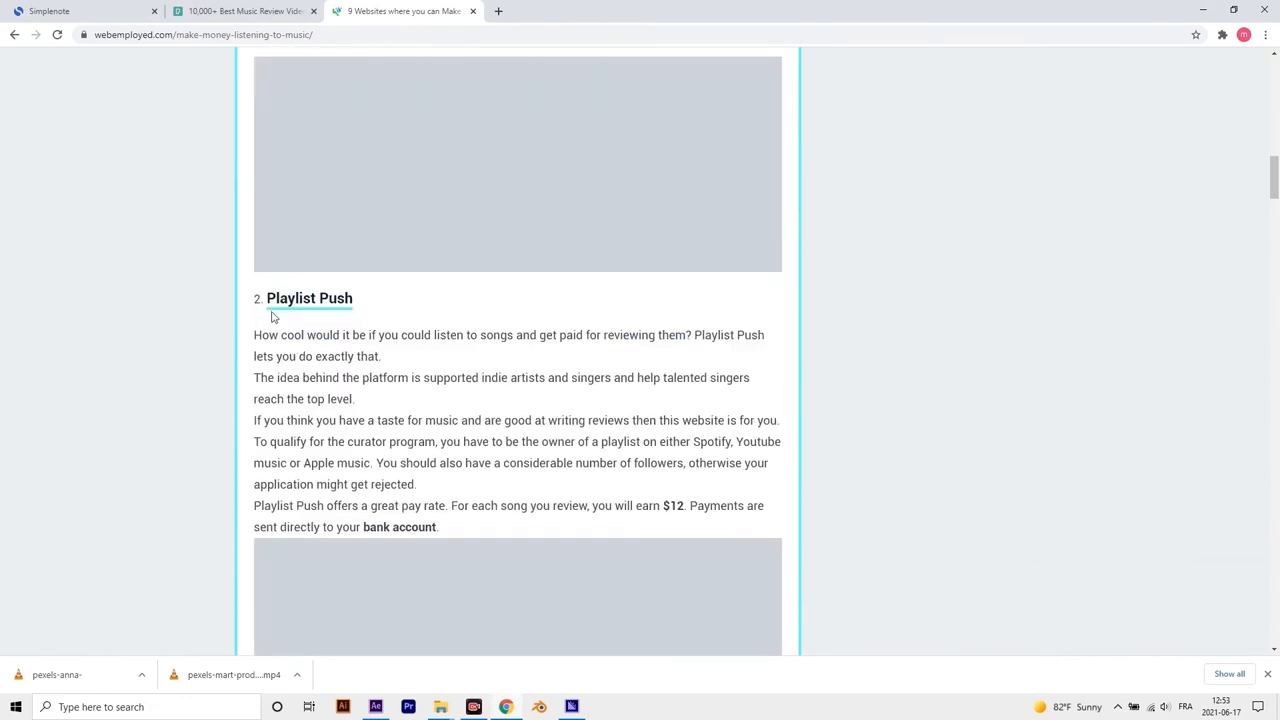
double_click(291, 298)
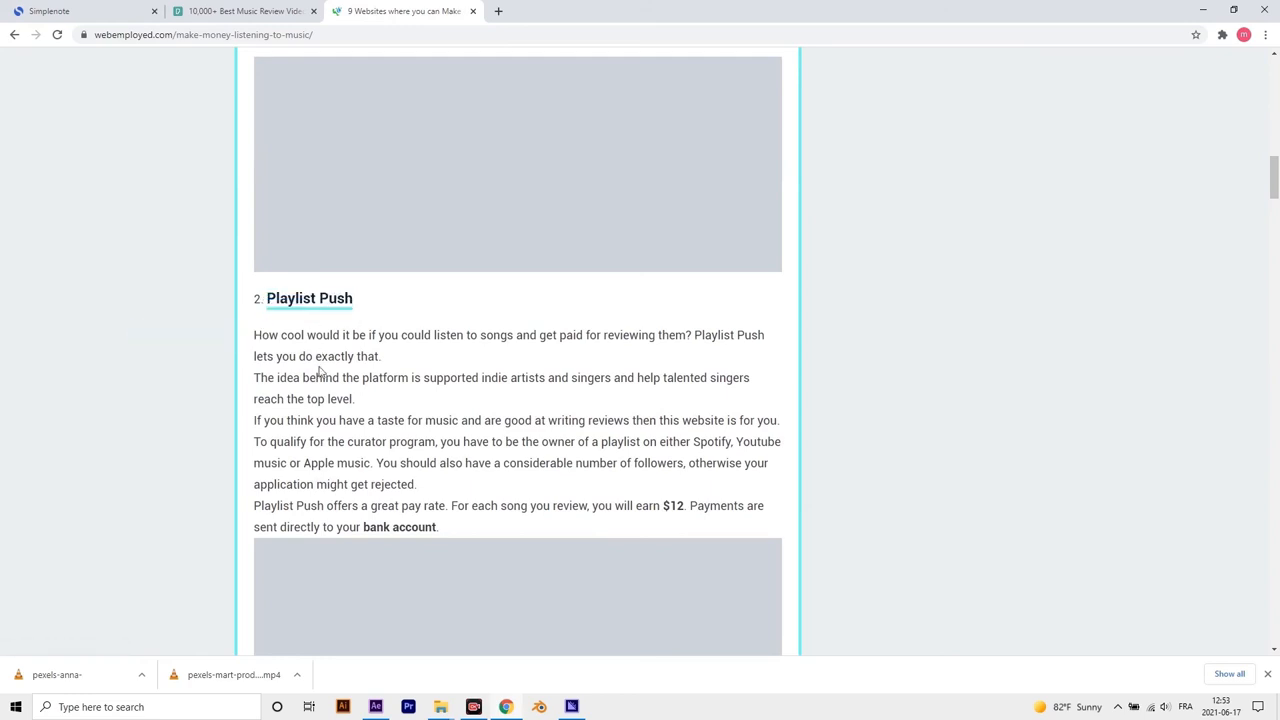
scroll(down, 3)
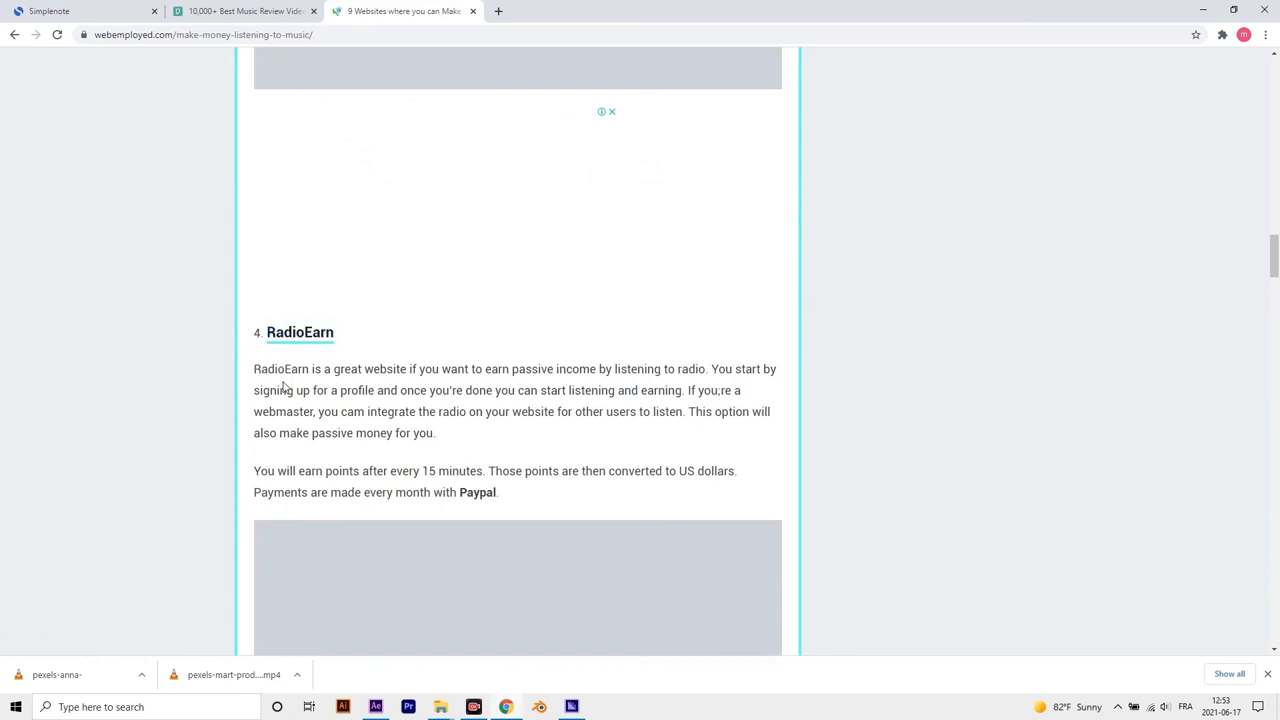
scroll(down, 3)
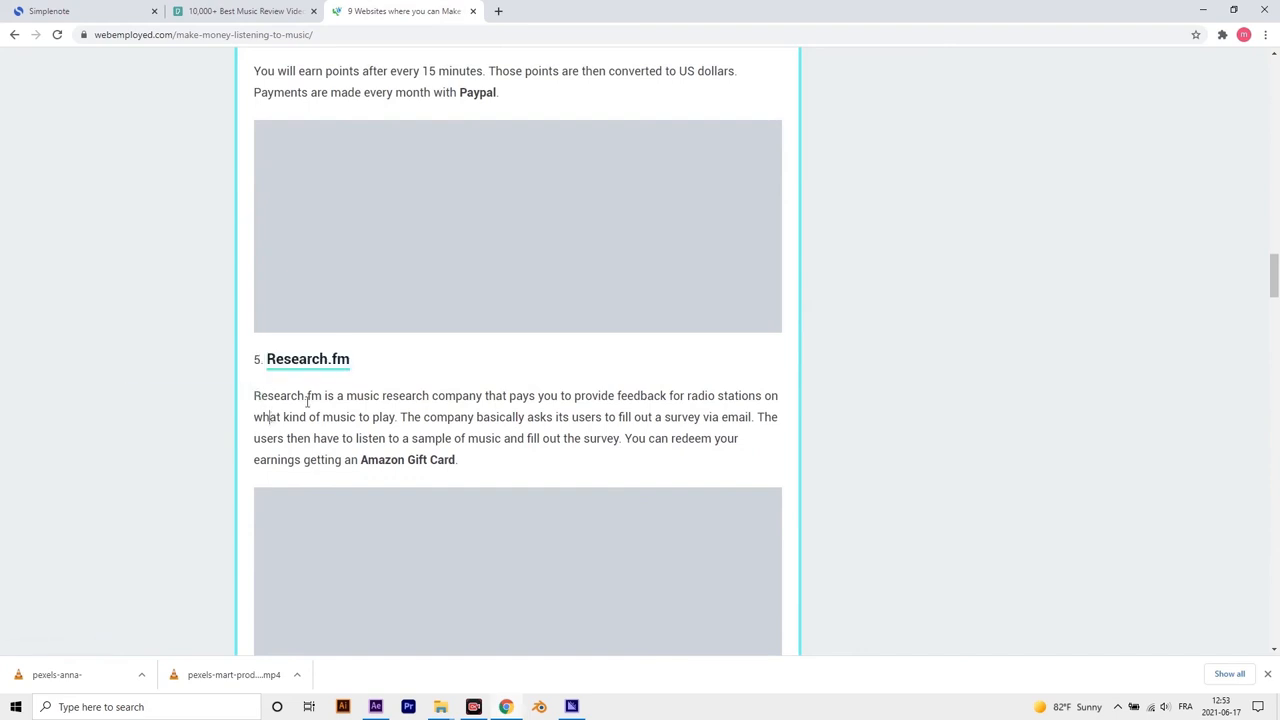
scroll(down, 3)
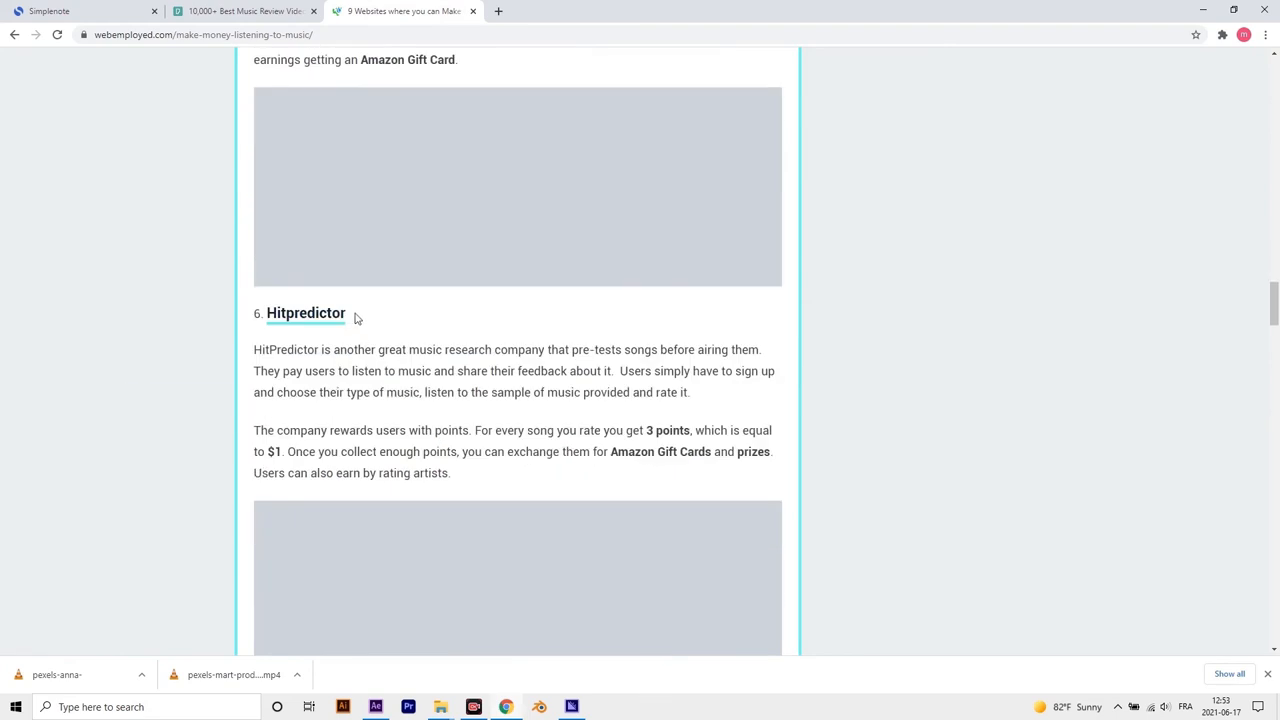
double_click(305, 313)
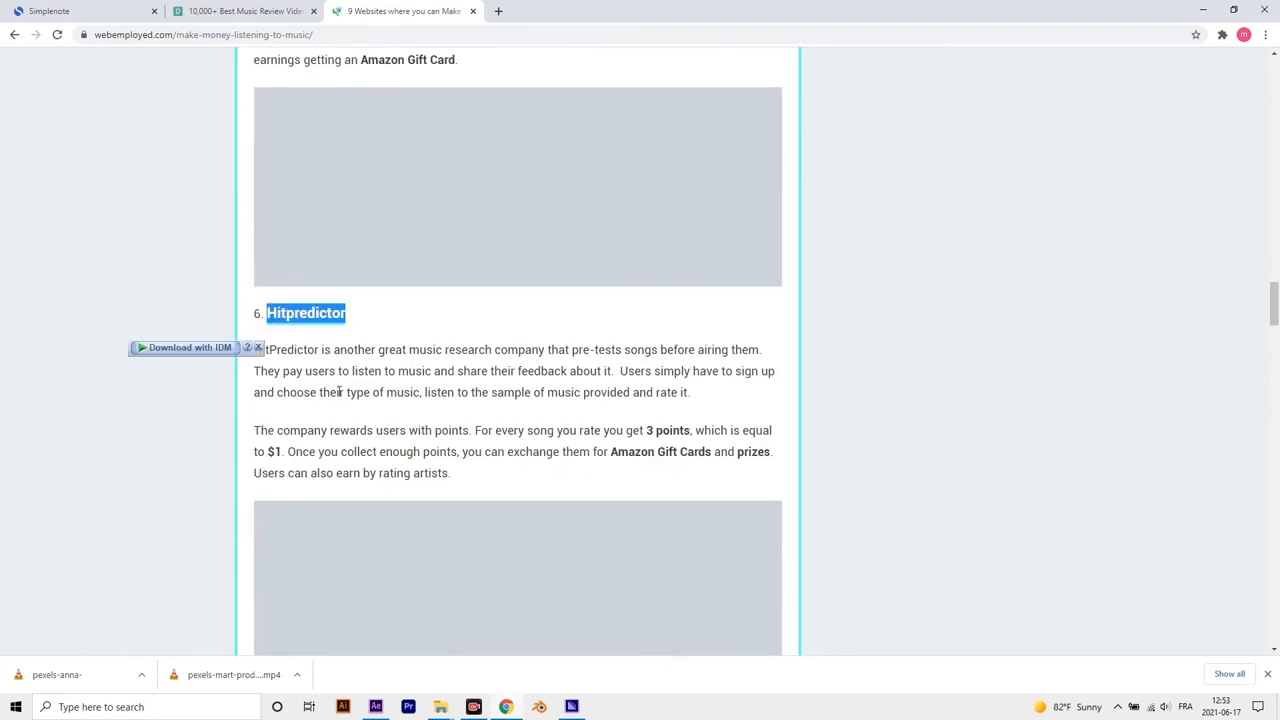
Highlight Cash4minutes and Earnably, scrolling to the payout table.
scroll(down, 3)
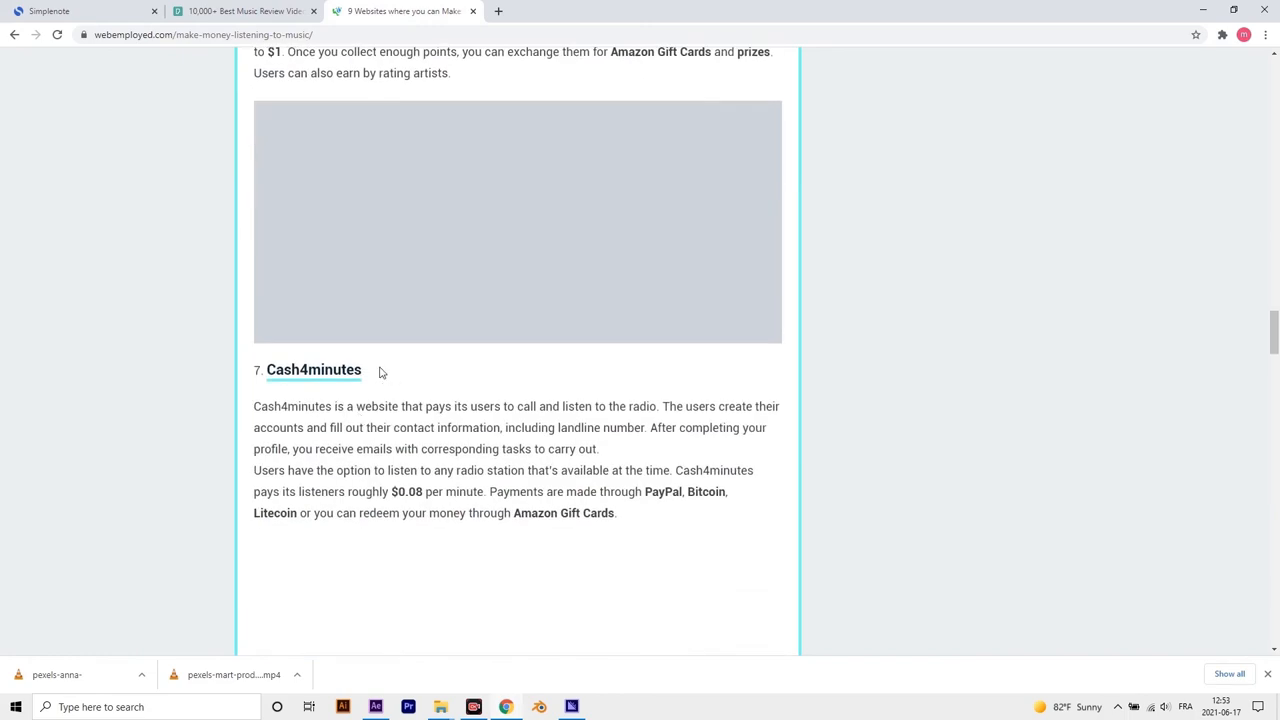
double_click(314, 370)
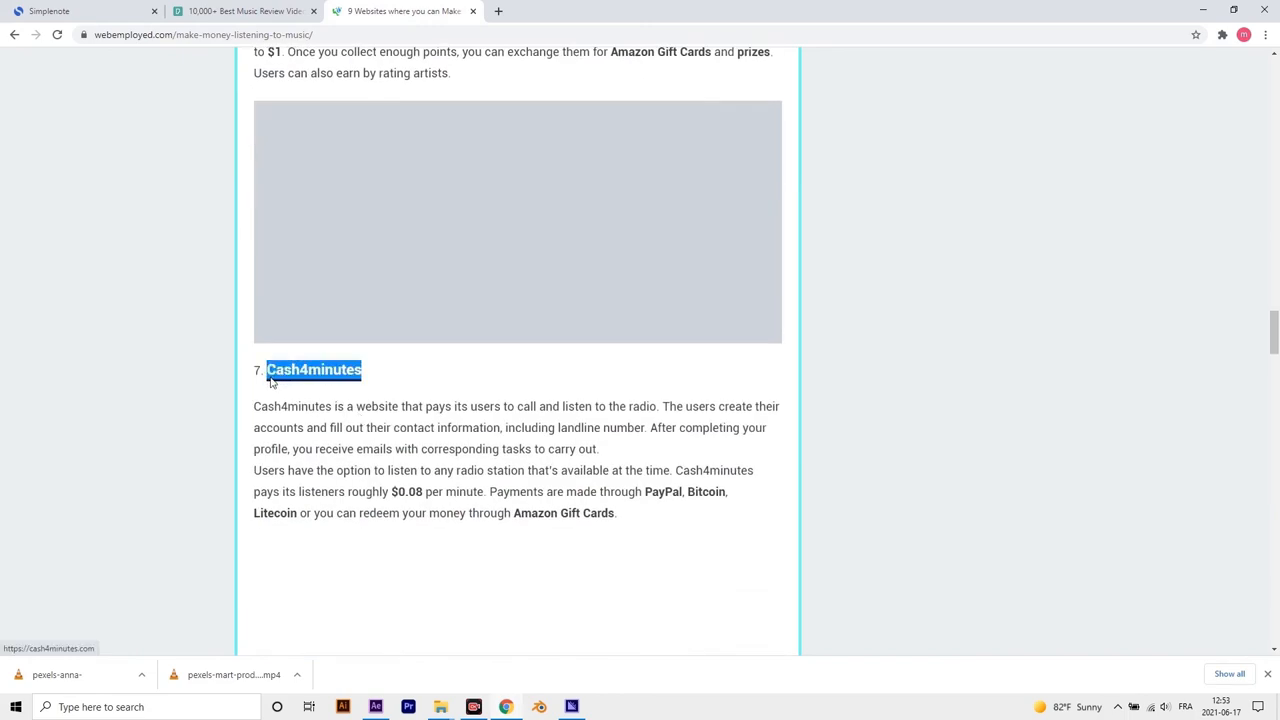
scroll(down, 3)
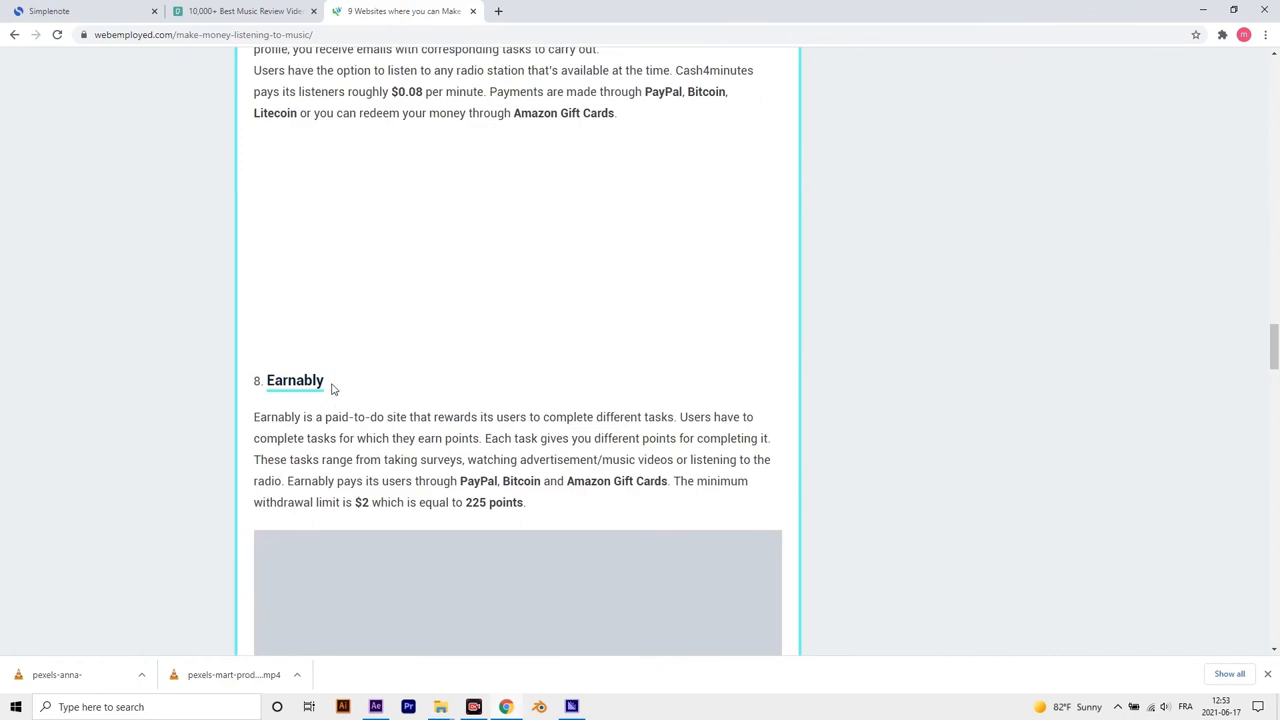
double_click(294, 380)
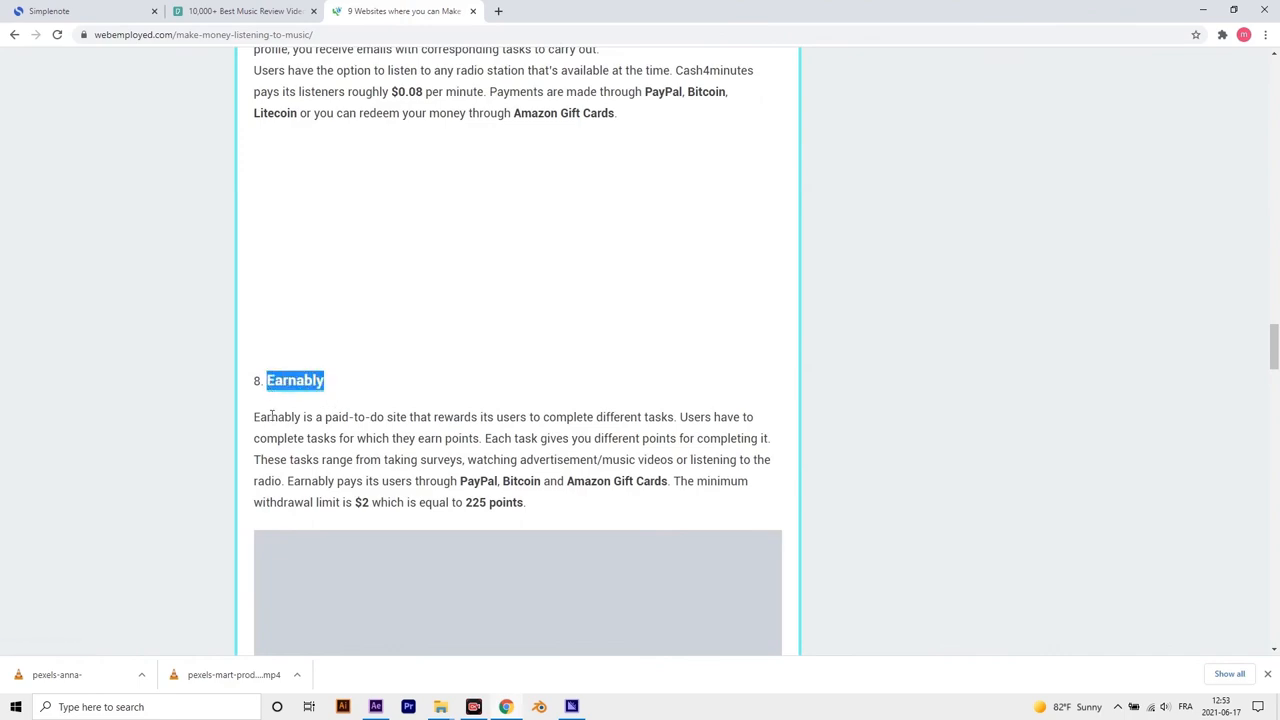
scroll(down, 3)
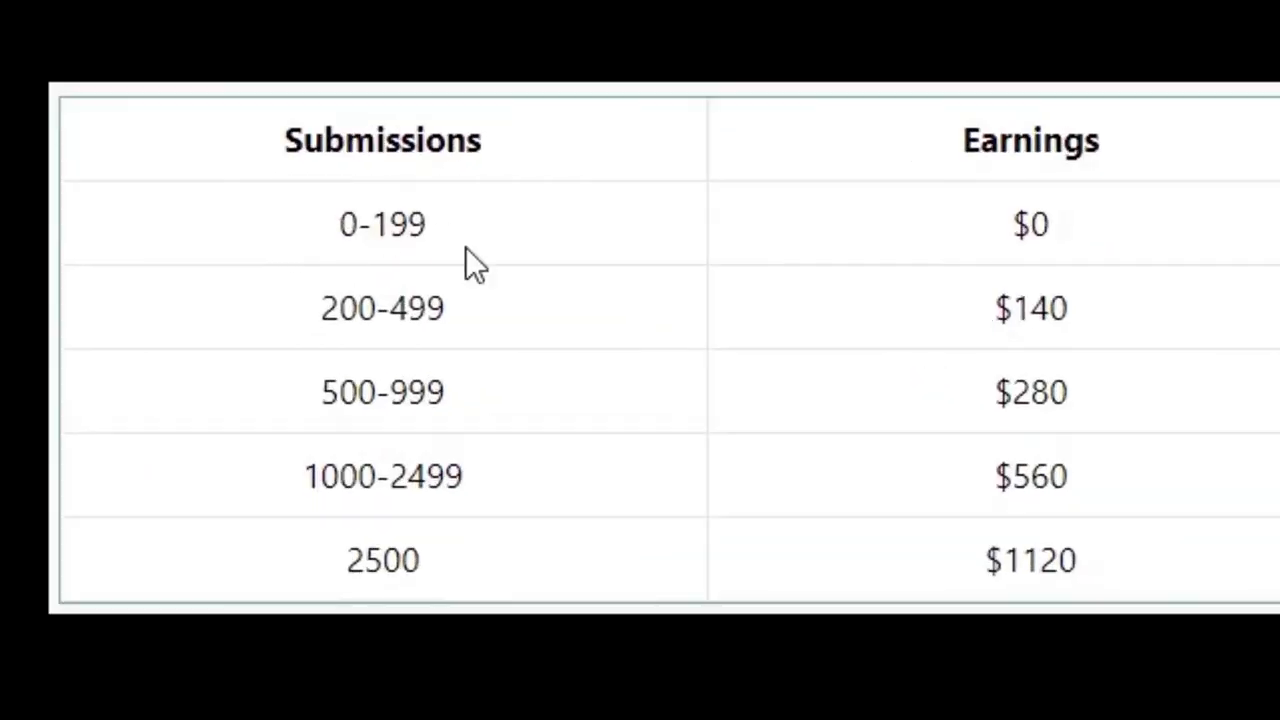
mouse_move(345, 370)
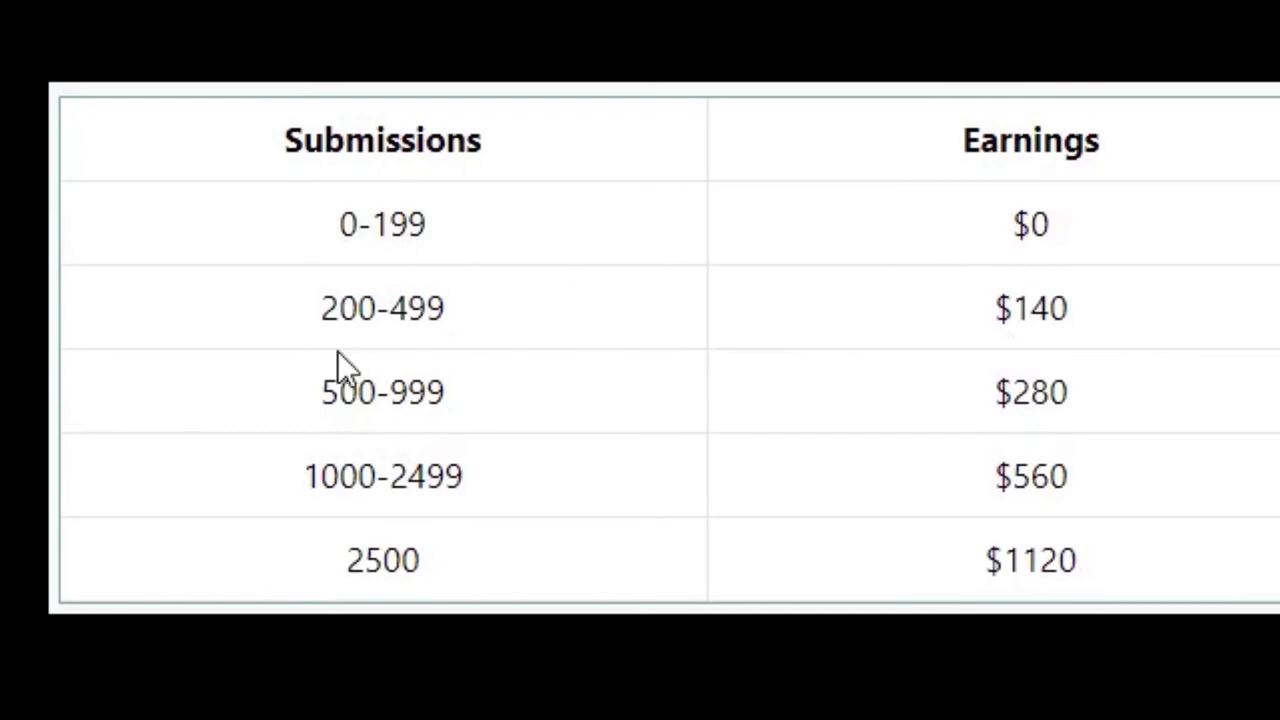